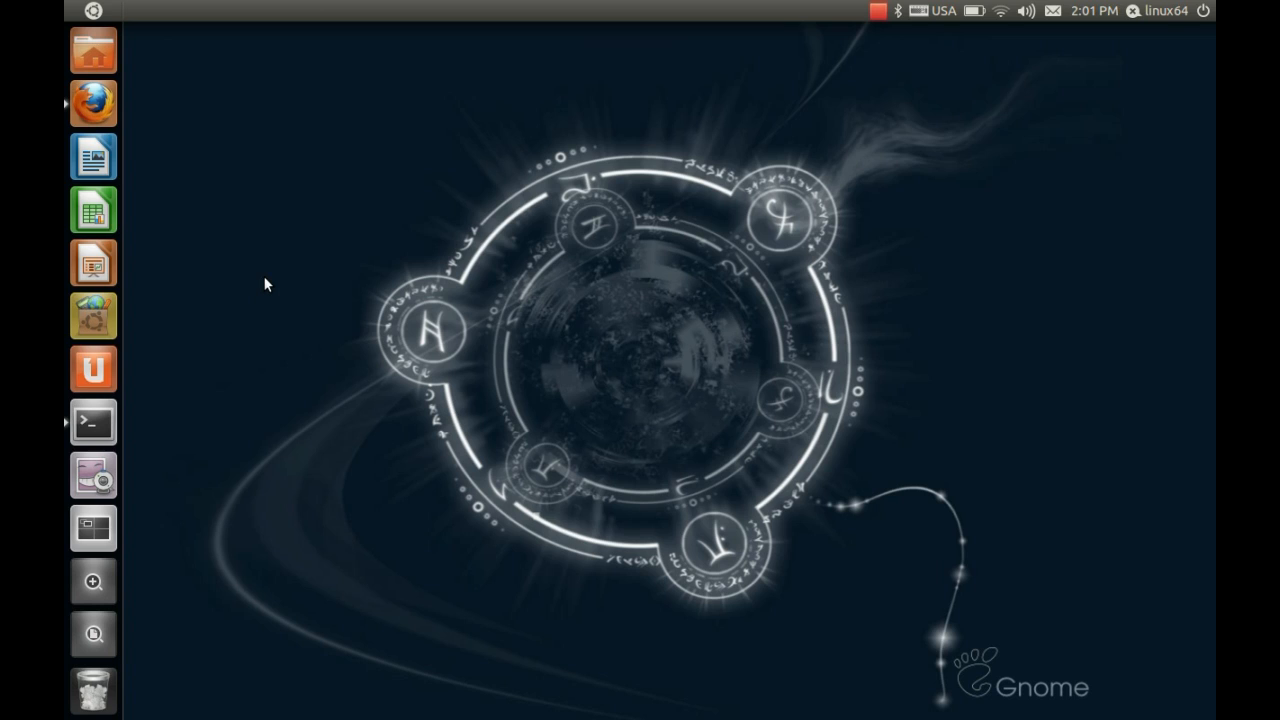
mouse_move(92, 50)
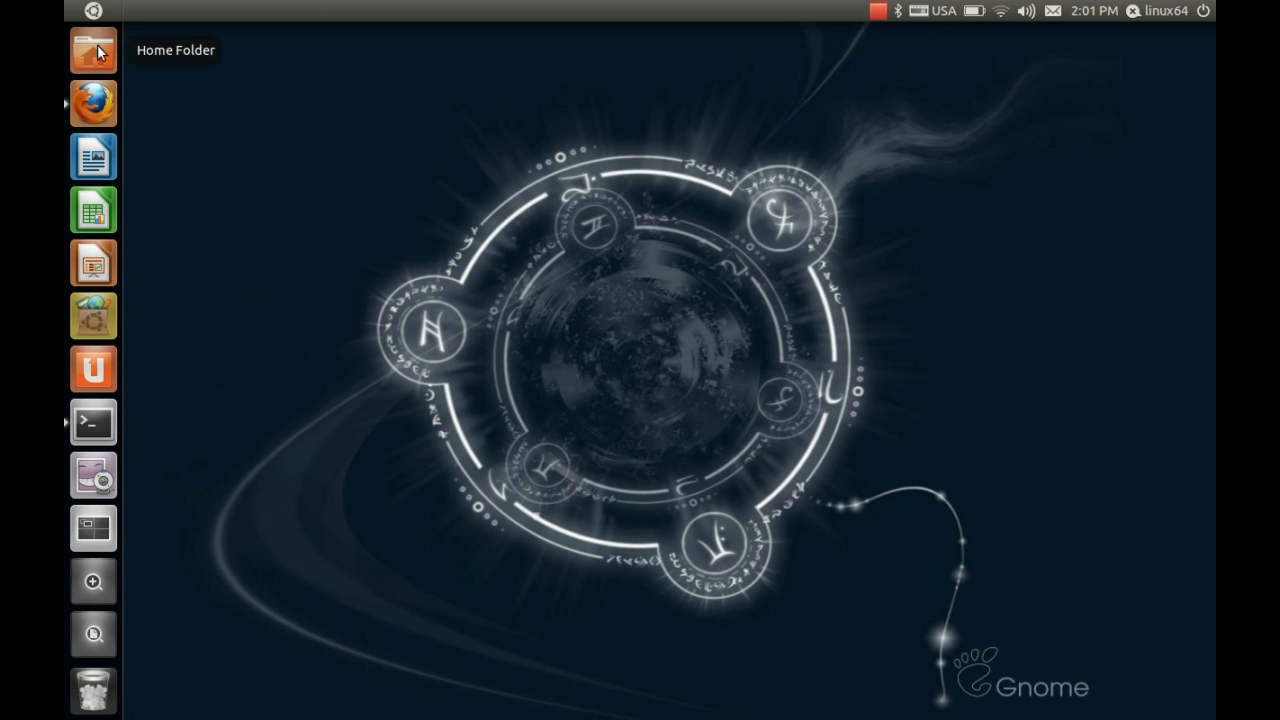
- Install compiz and compizconfig-settings-manager from Terminal; both are already the newest version
click(83, 50)
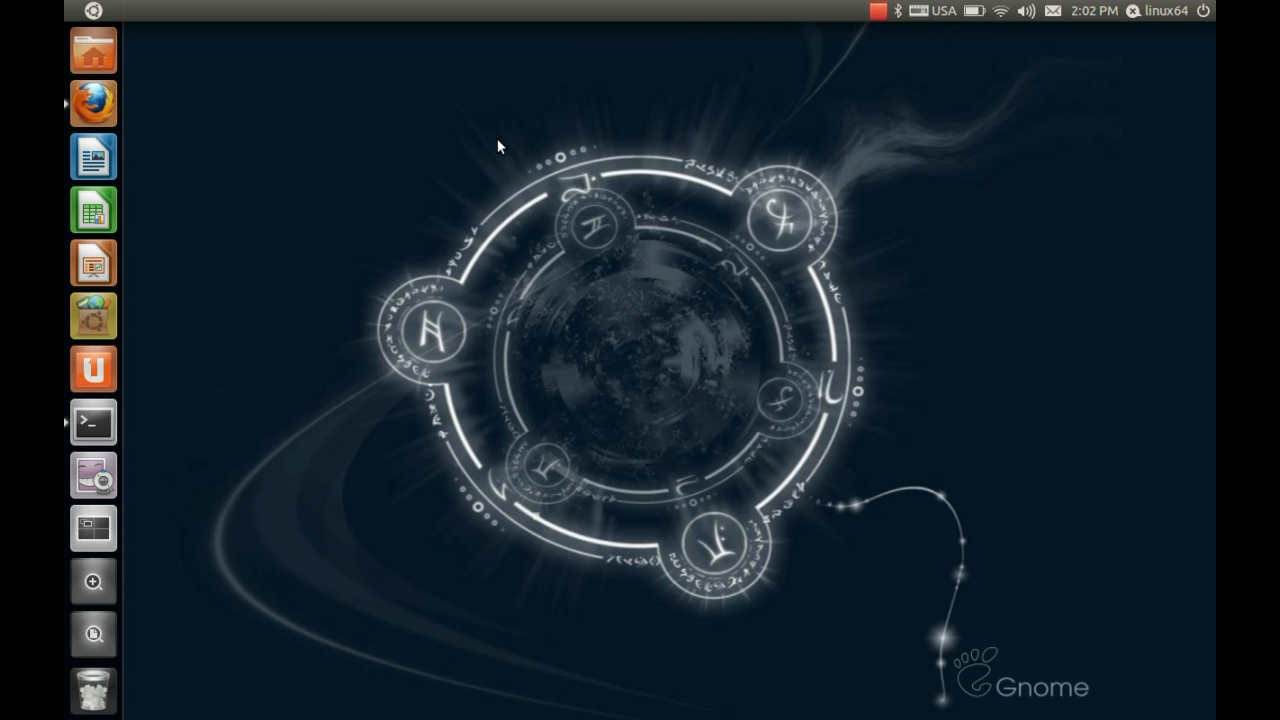
click(91, 422)
text(sudo apt-get install compiz compizconfig-settings-manager)
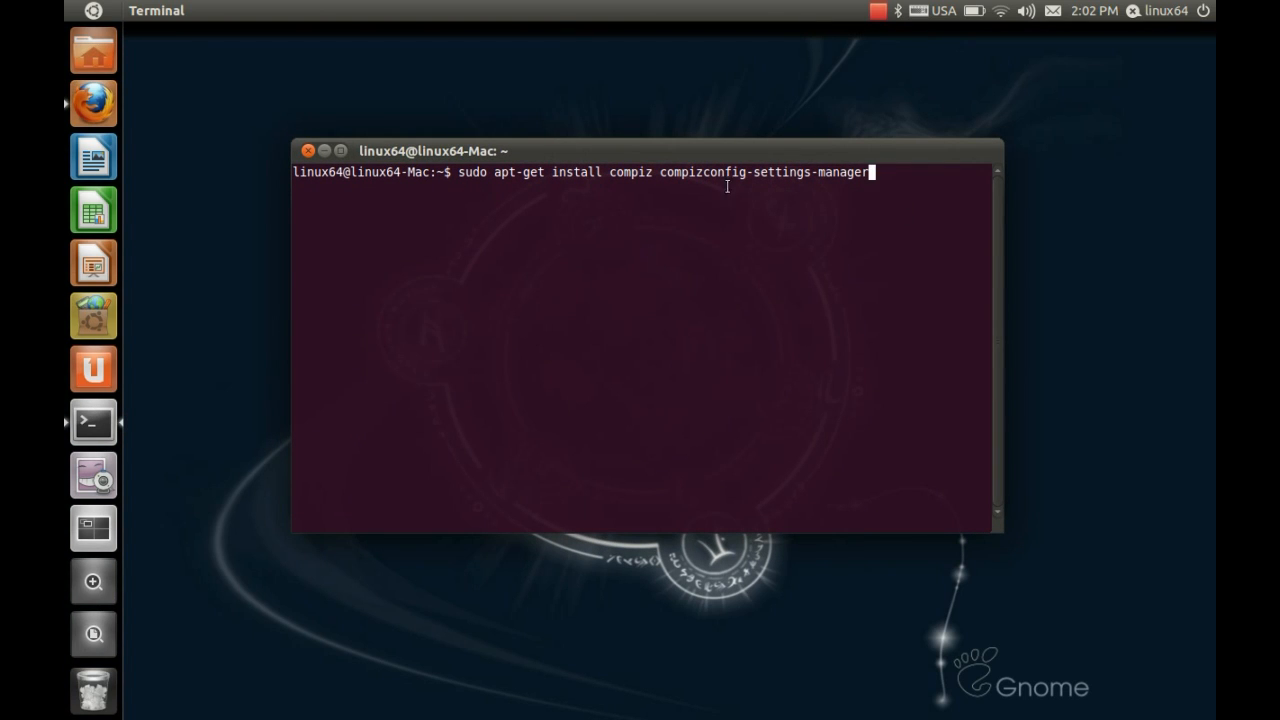
mouse_move(753, 239)
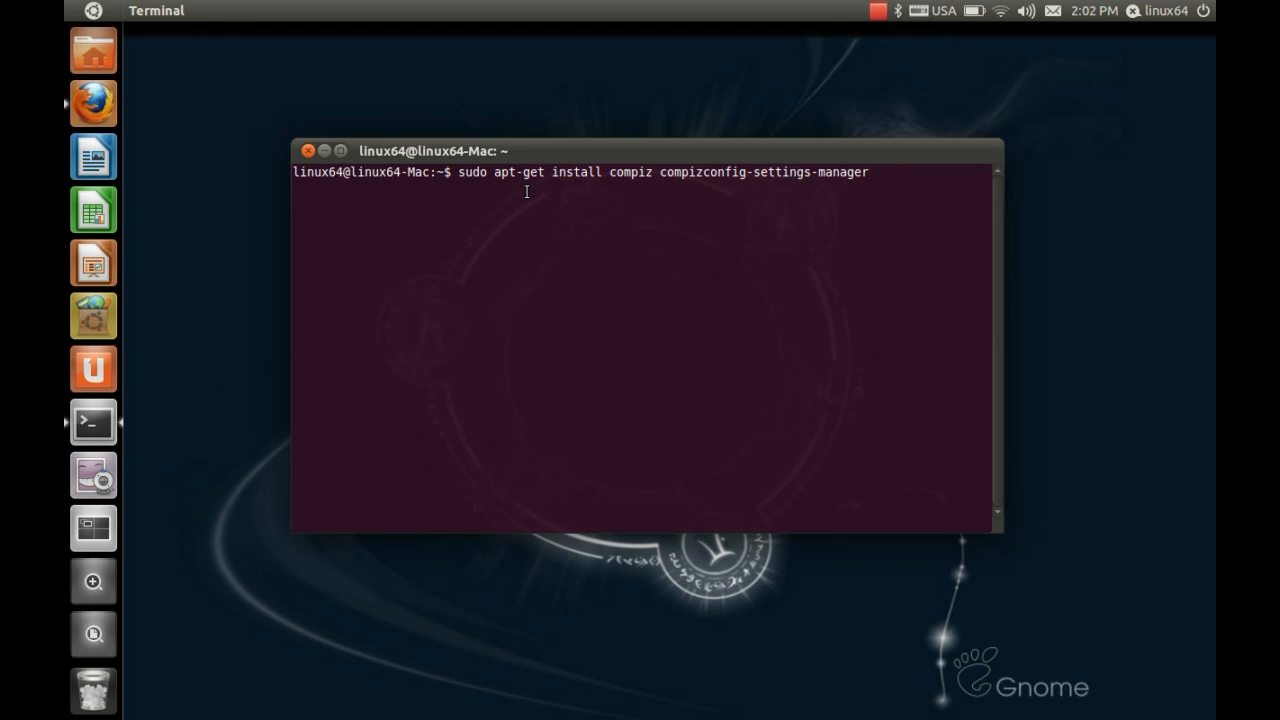
key(Return)
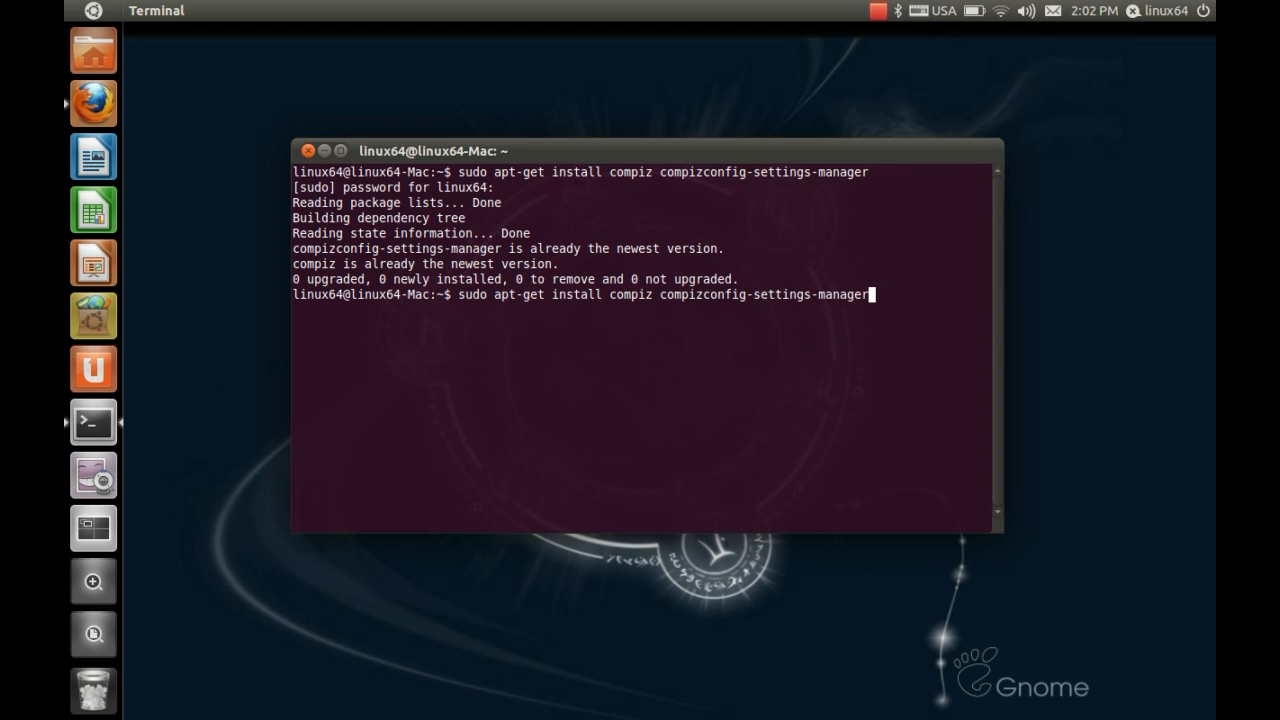
- Install compiz-fusion-plugins-extra with apt-get, which reports it is already newest
text(sudo apt-get install virtualbox-4.12)
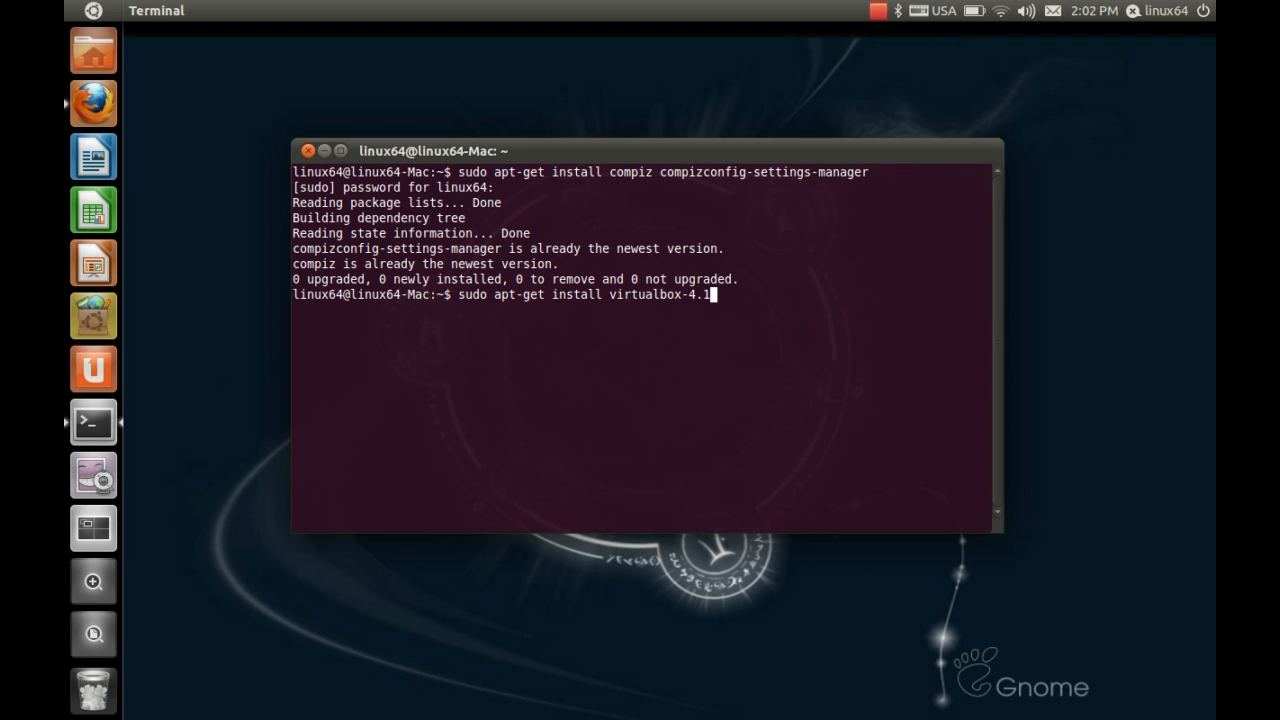
text(vim mactel-support-ppa-natty.list)
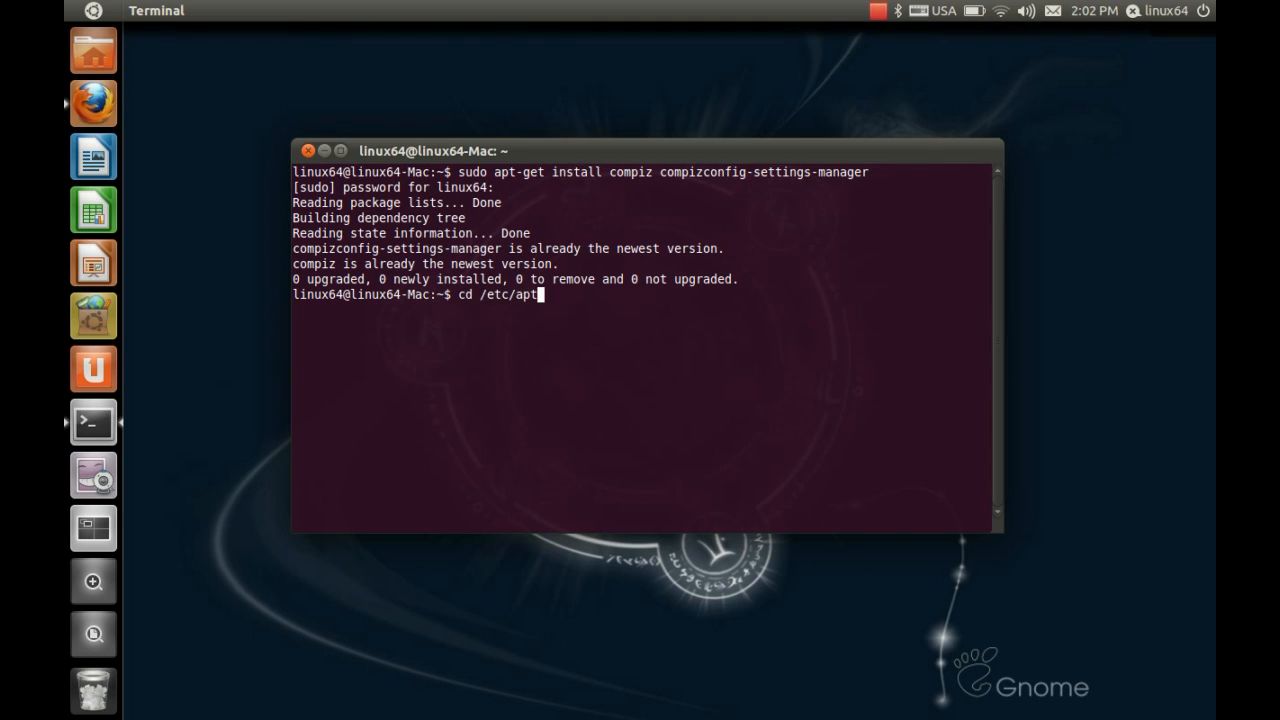
text(kmk VBOX_VERSION_STRING='$(VBOX_VERSION_MAJOR).$(VBOX_VERSION_MINOR).\)
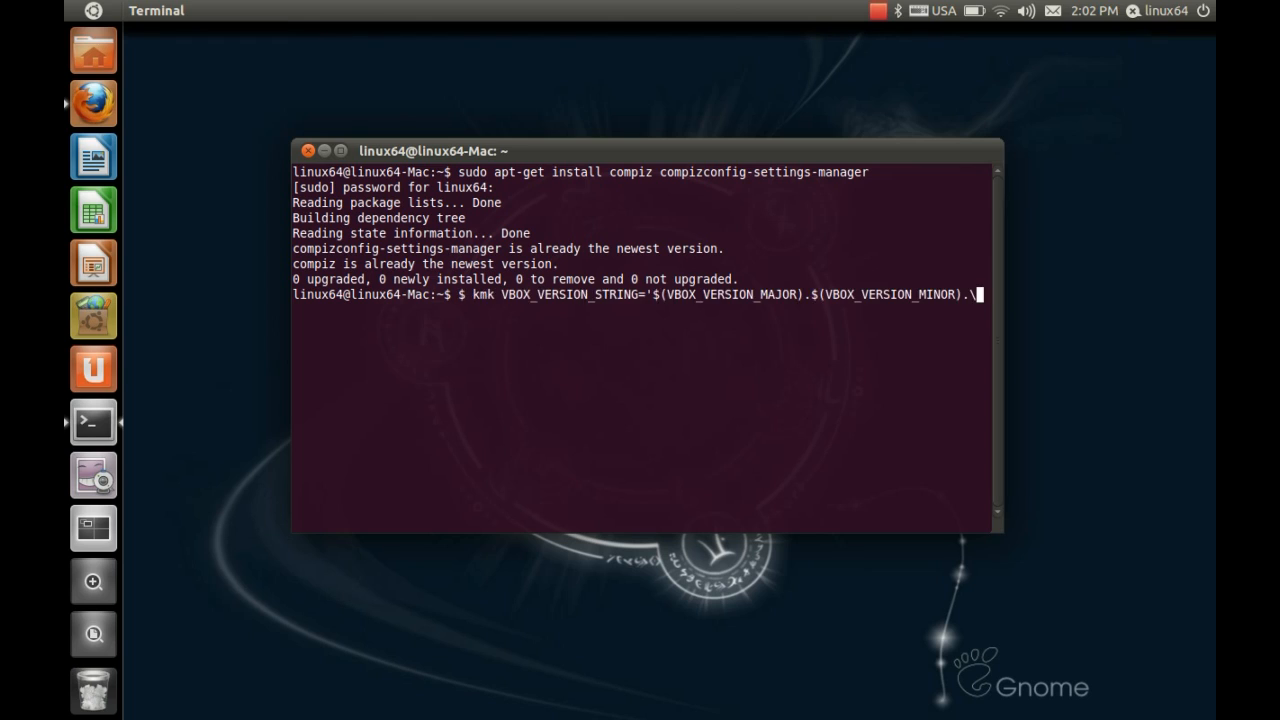
text(sudo apt-get install compiz-fusion-plugins-extra)
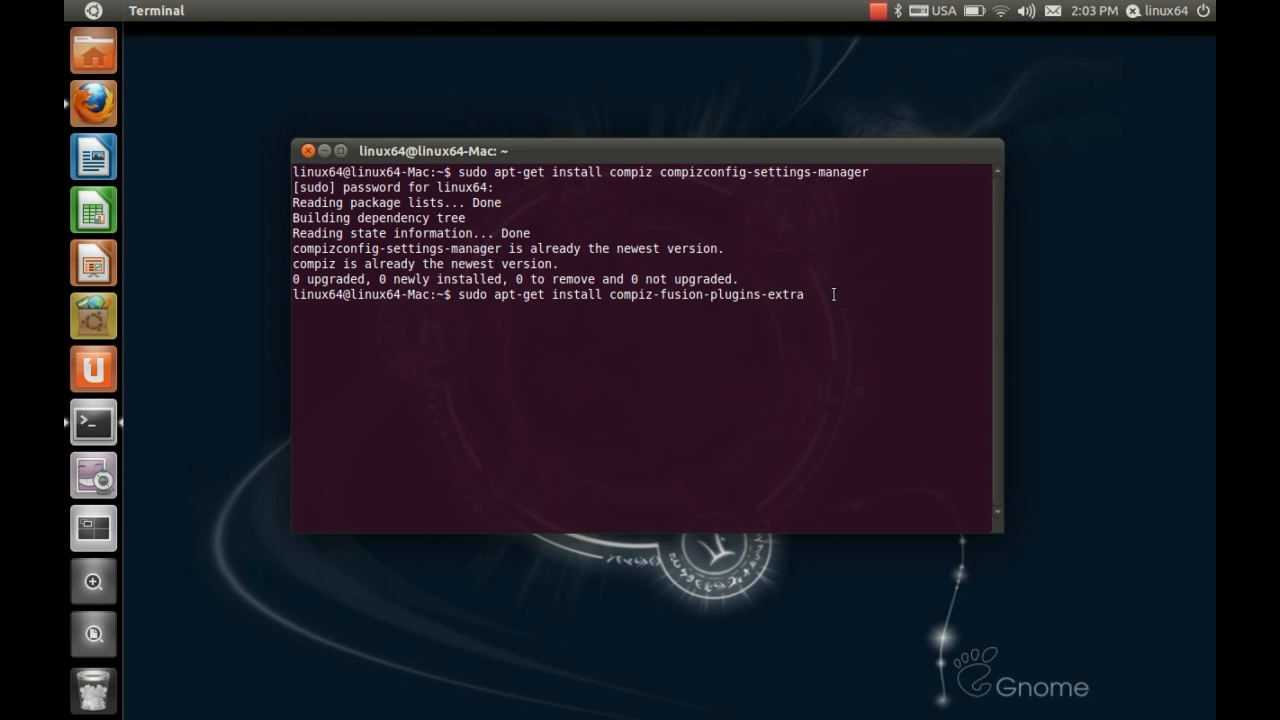
mouse_move(550, 313)
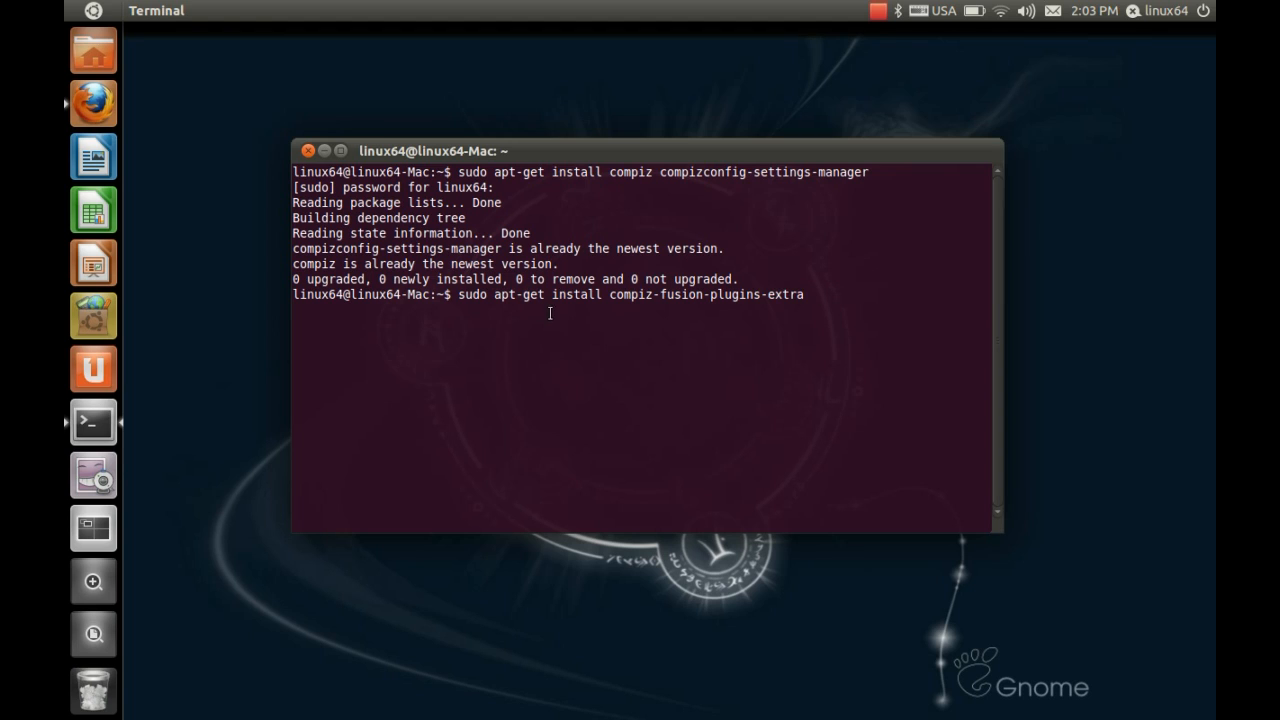
mouse_move(788, 294)
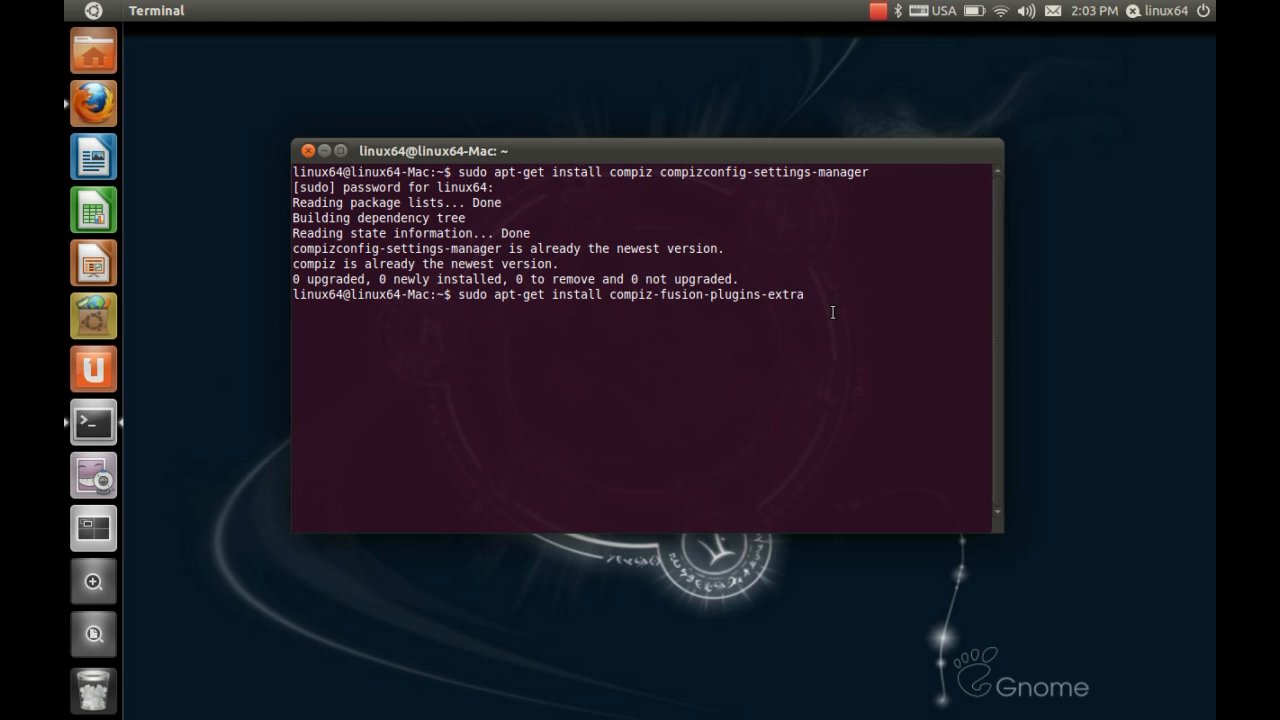
key(Return)
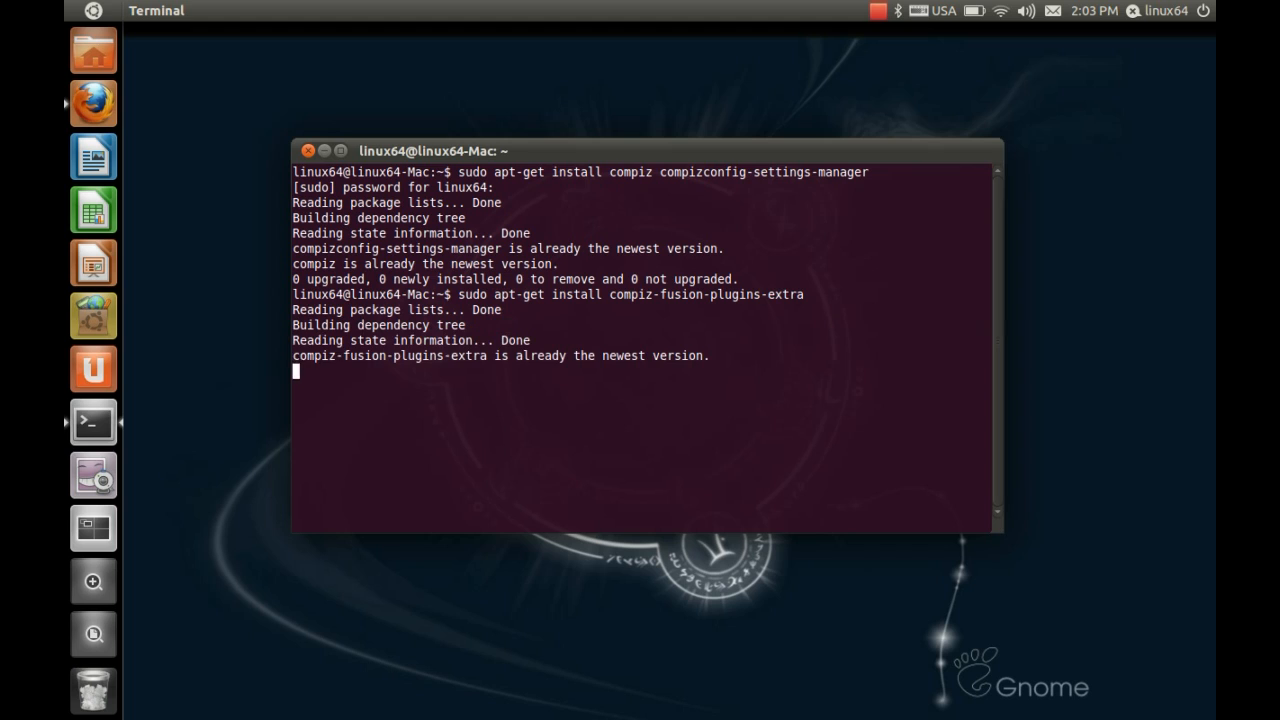
key(Return)
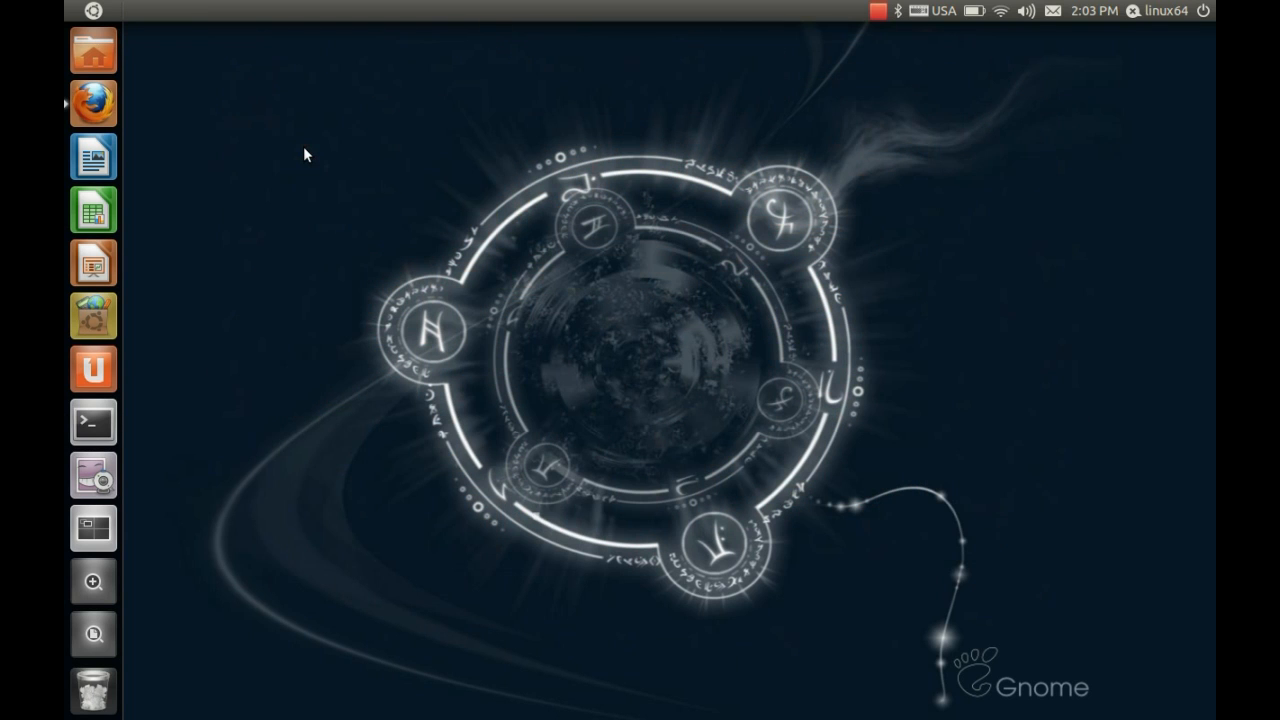
mouse_move(251, 397)
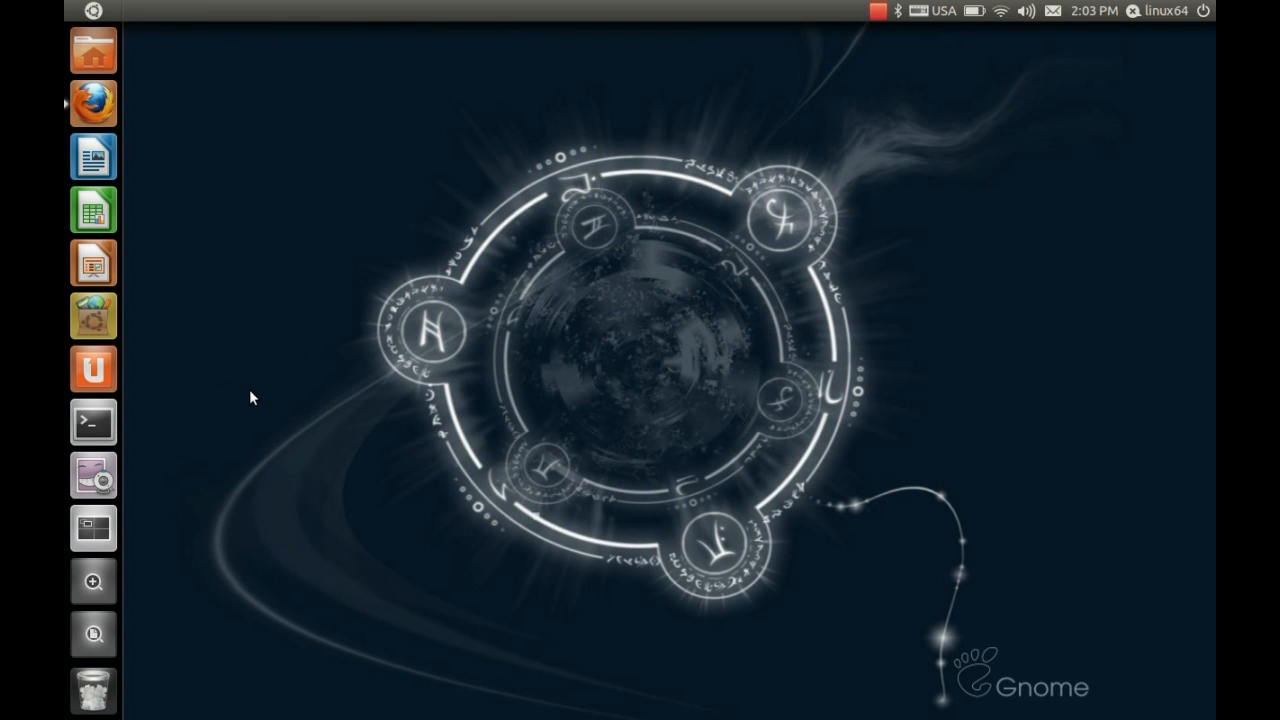
mouse_move(92, 528)
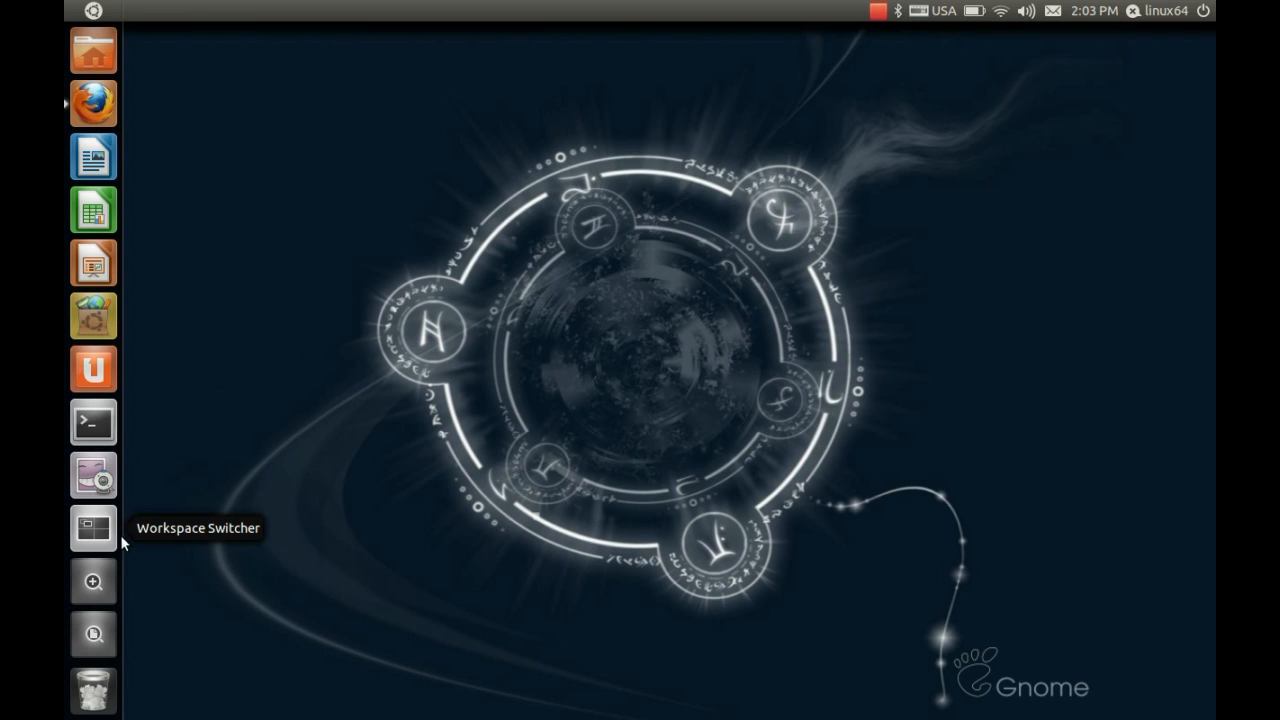
mouse_move(107, 544)
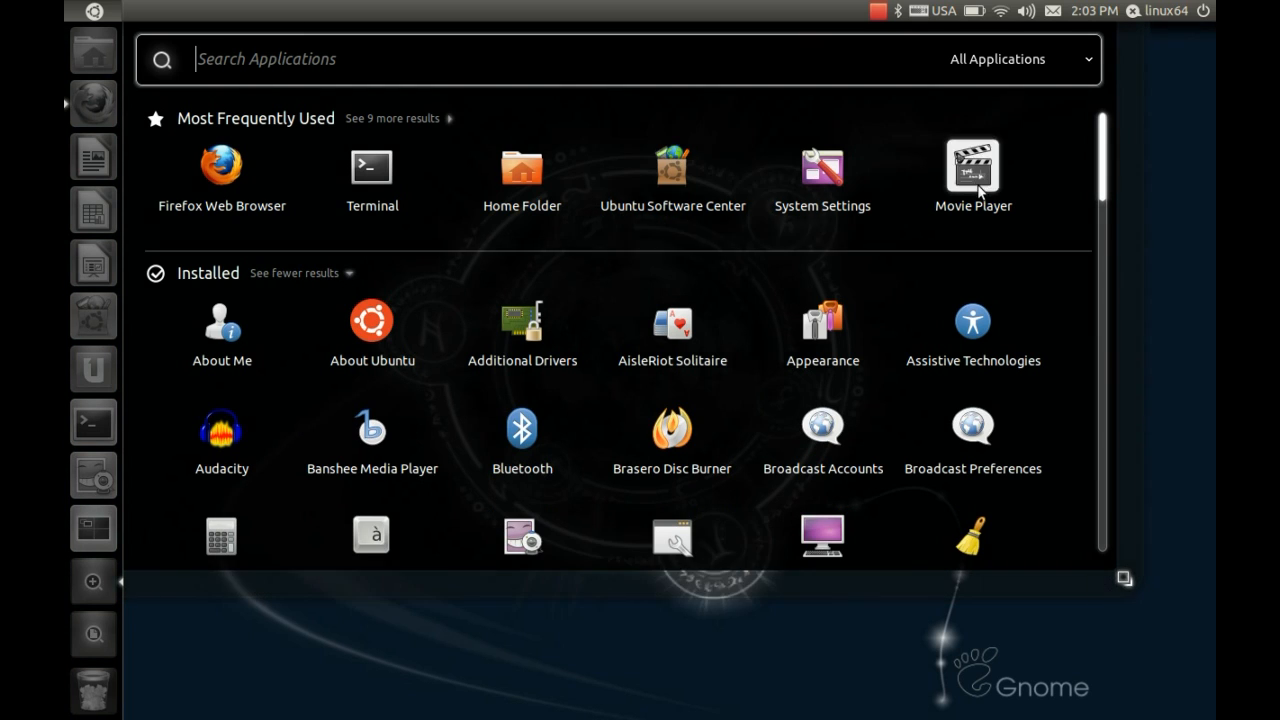
- Scroll the Unity applications lens down to bring CompizConfig Settings Manager into view
scroll(down, 3)
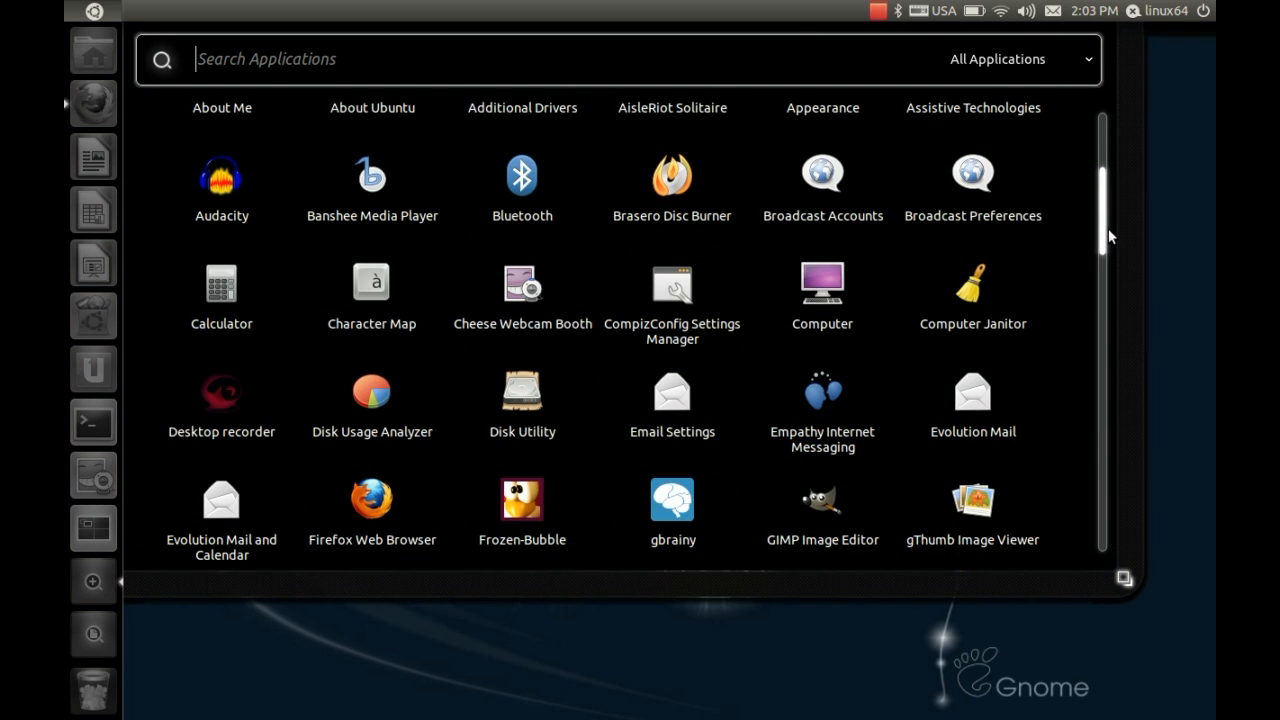
mouse_move(599, 350)
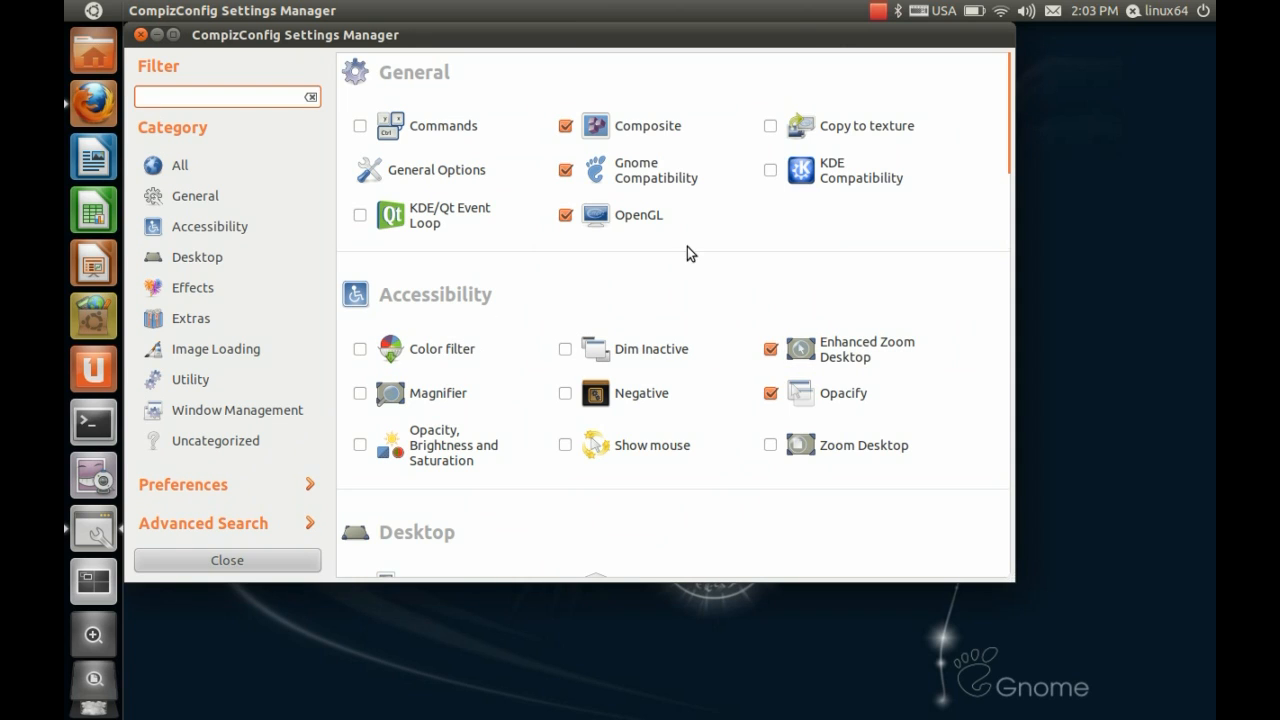
mouse_move(758, 288)
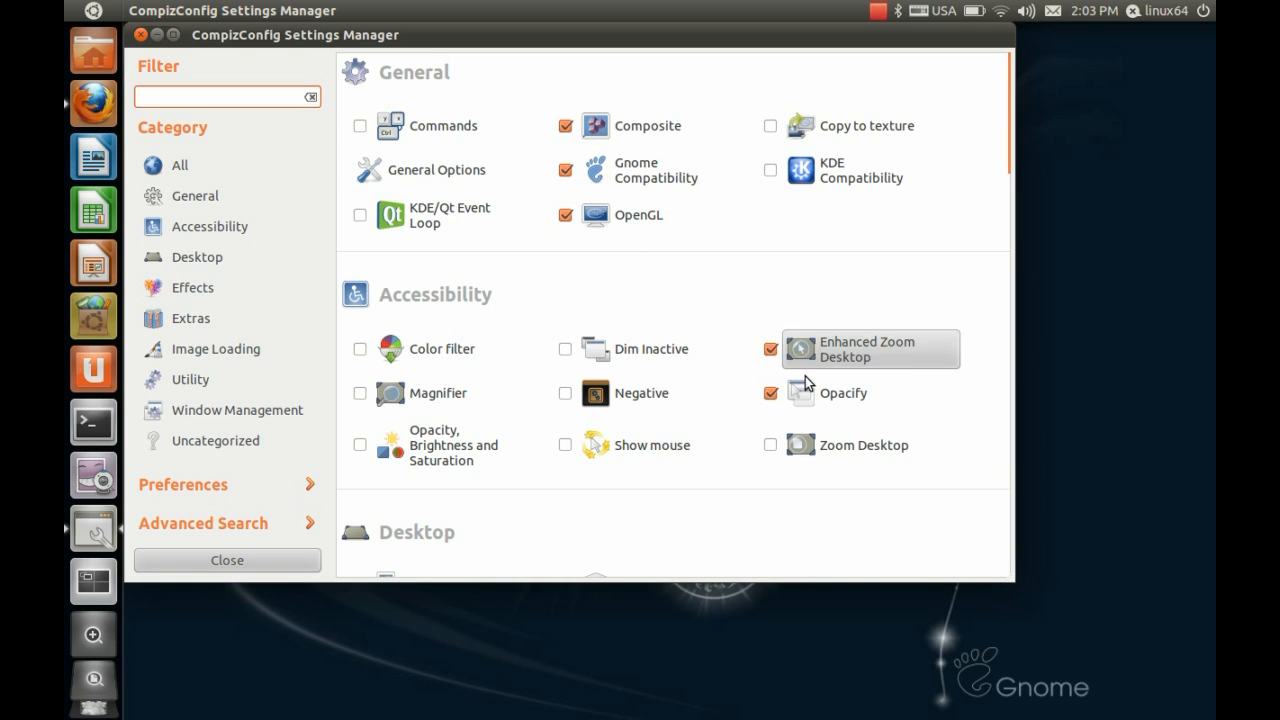
mouse_move(676, 268)
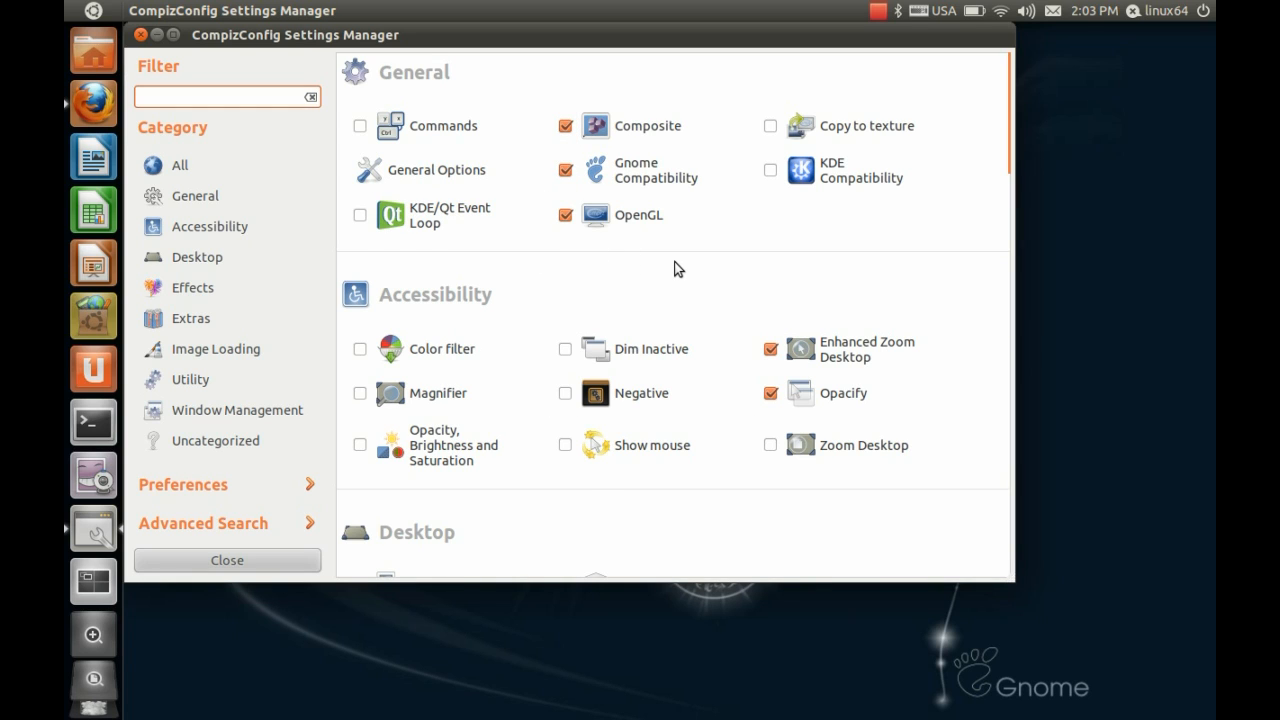
mouse_move(603, 58)
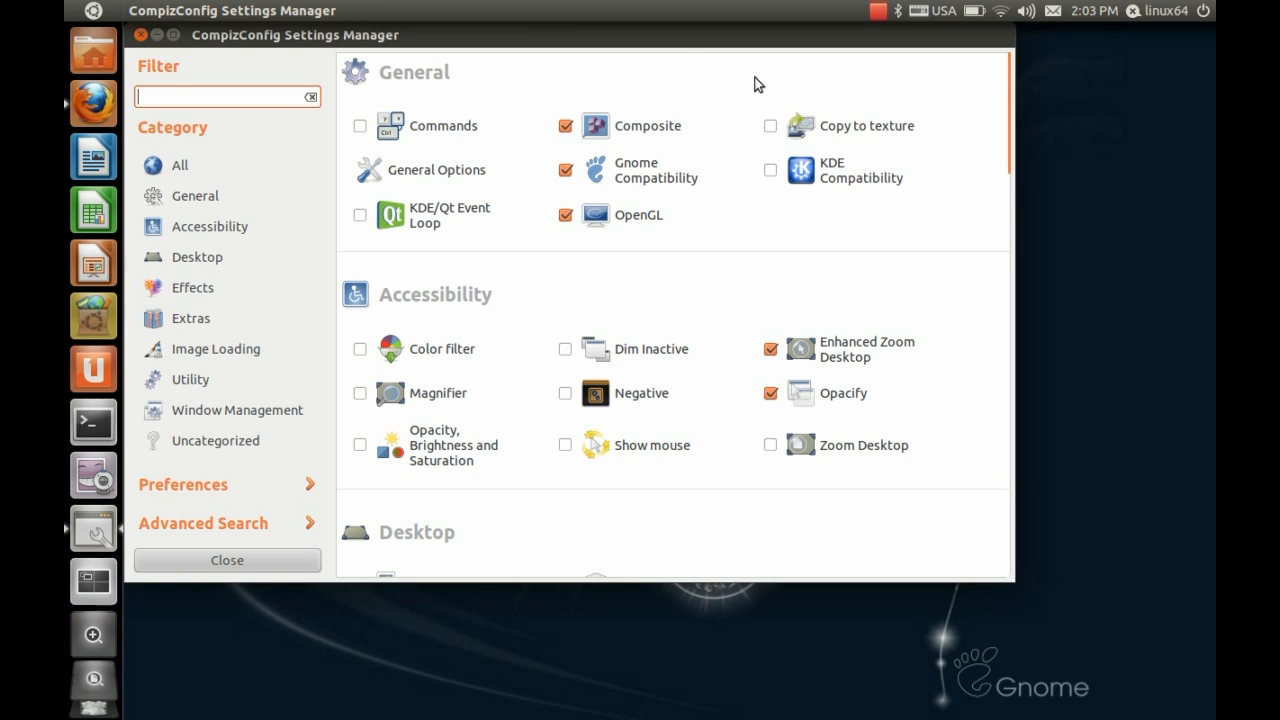
mouse_move(213, 301)
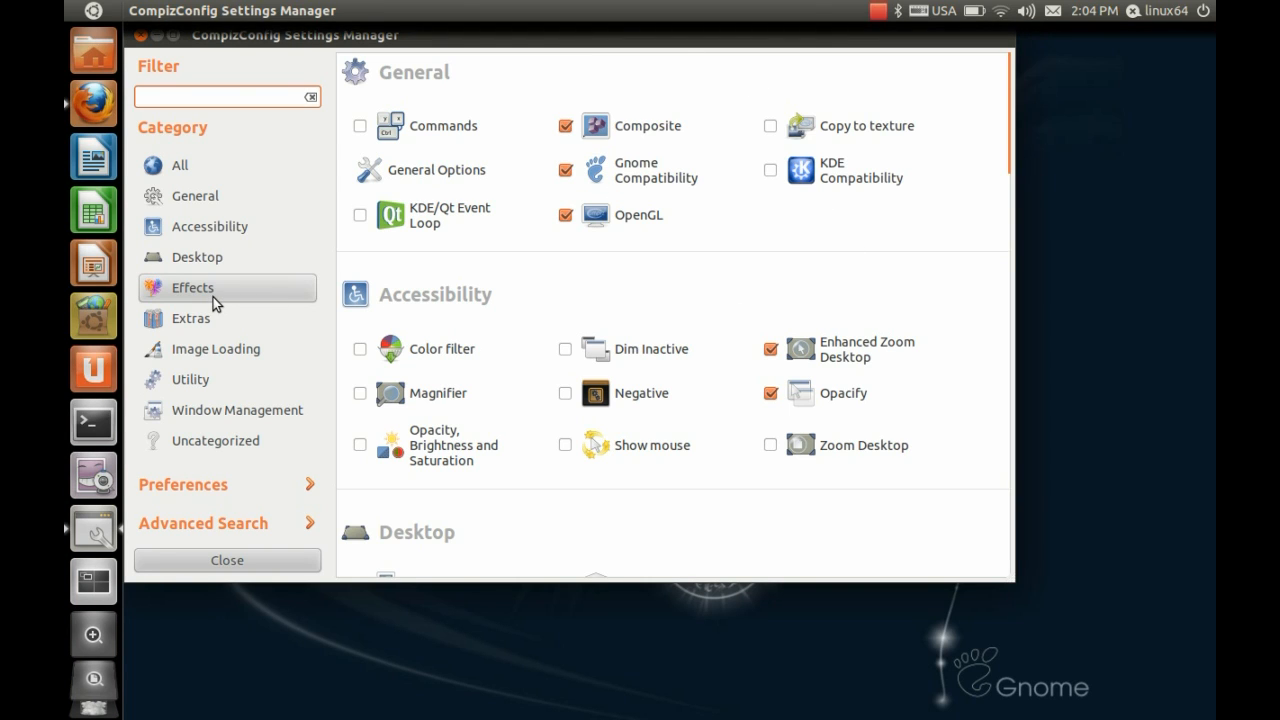
- Filter CompizConfig Settings Manager to the Effects category, listing Animations and Wobbly Windows
click(192, 287)
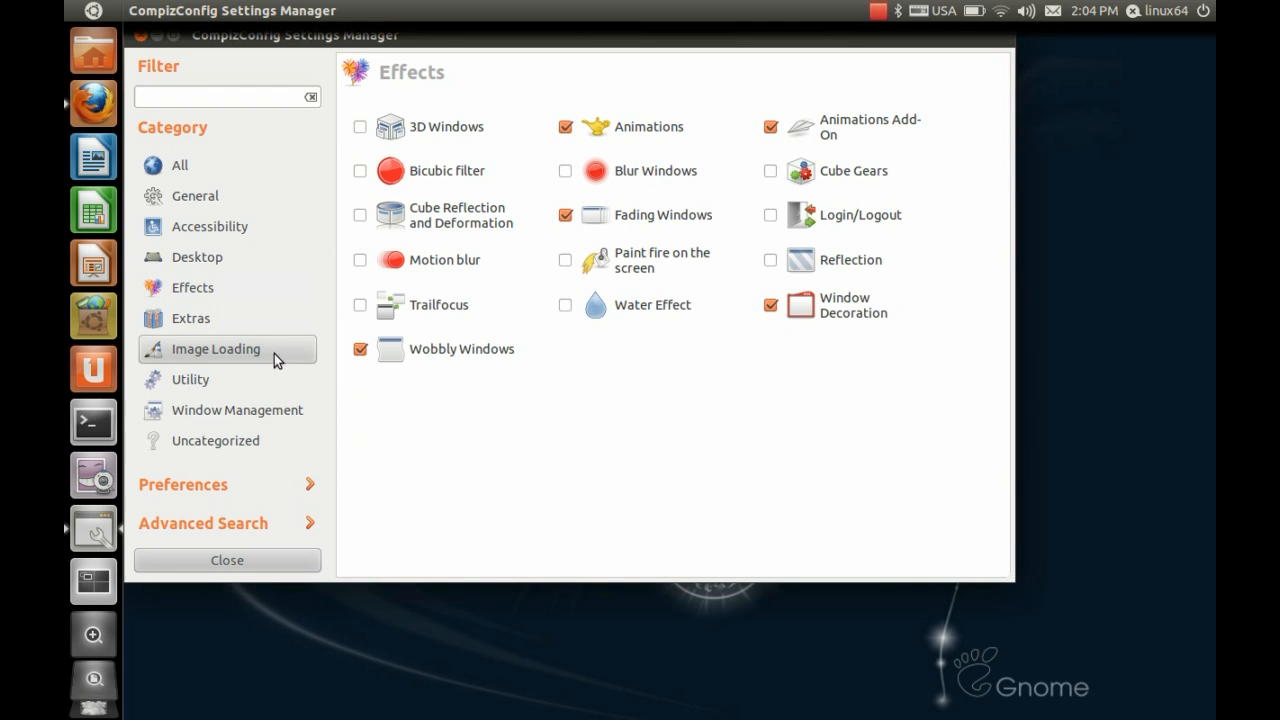
mouse_move(520, 160)
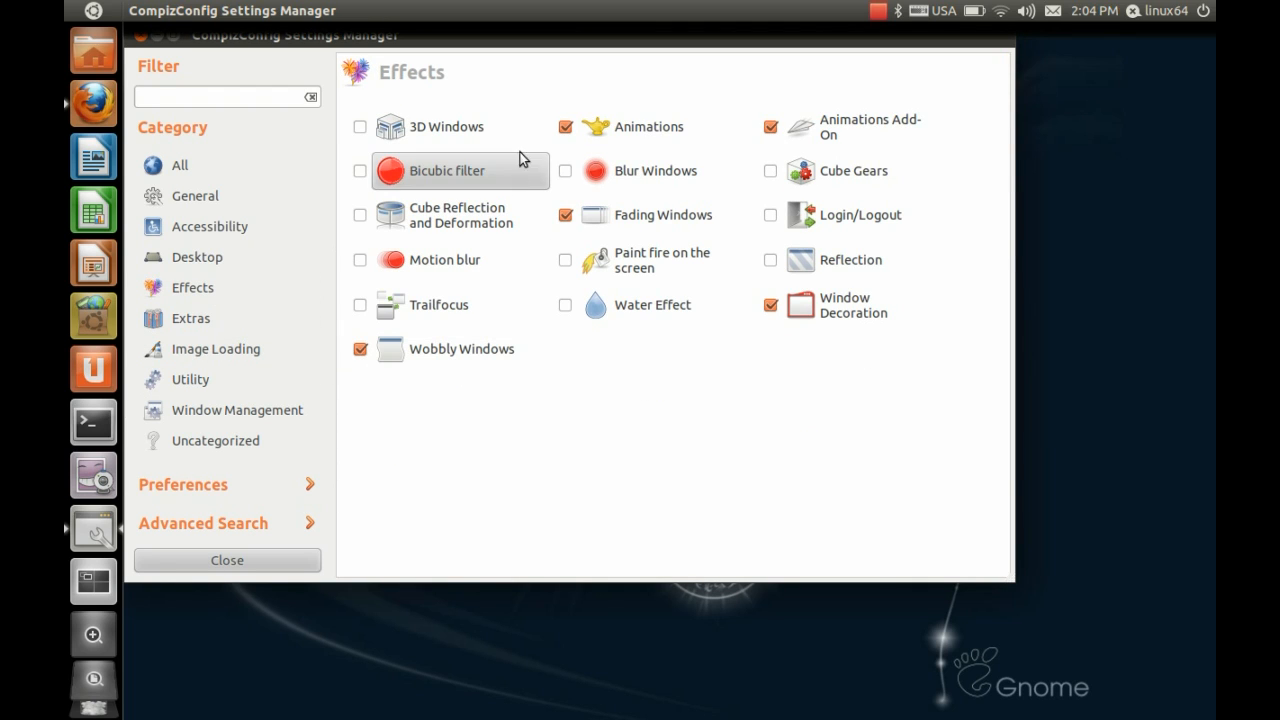
mouse_move(743, 230)
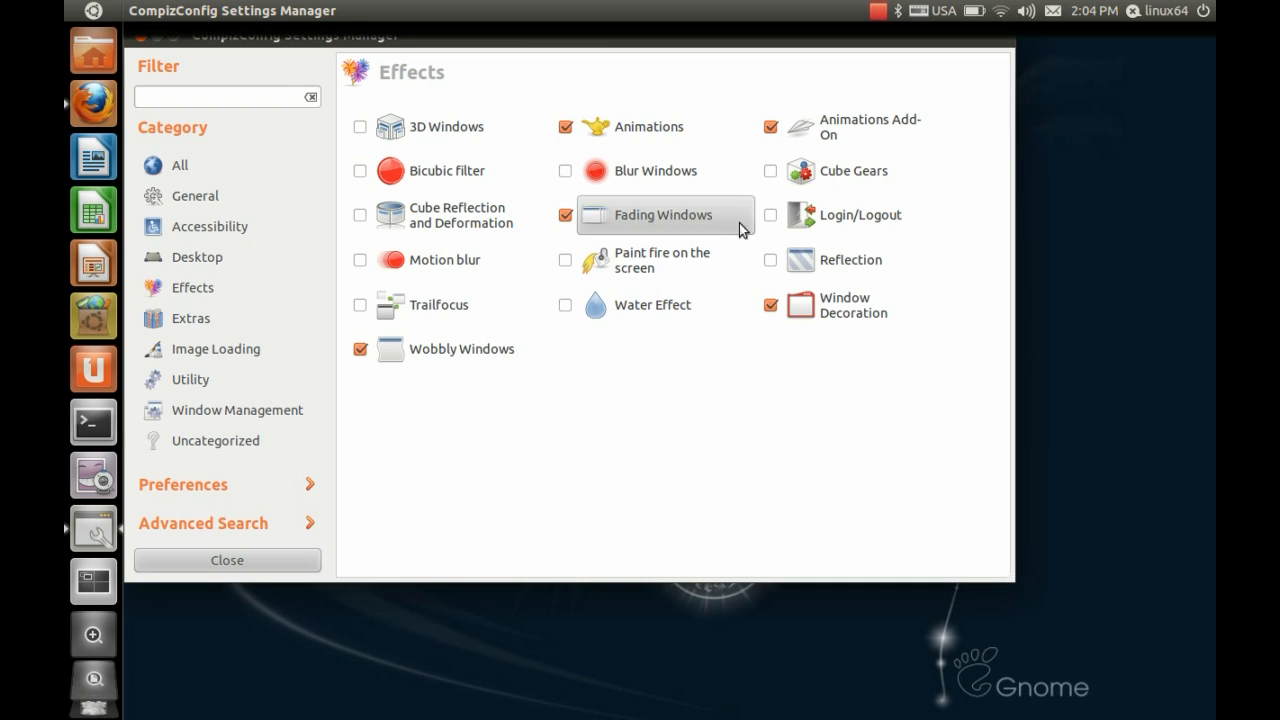
mouse_move(659, 131)
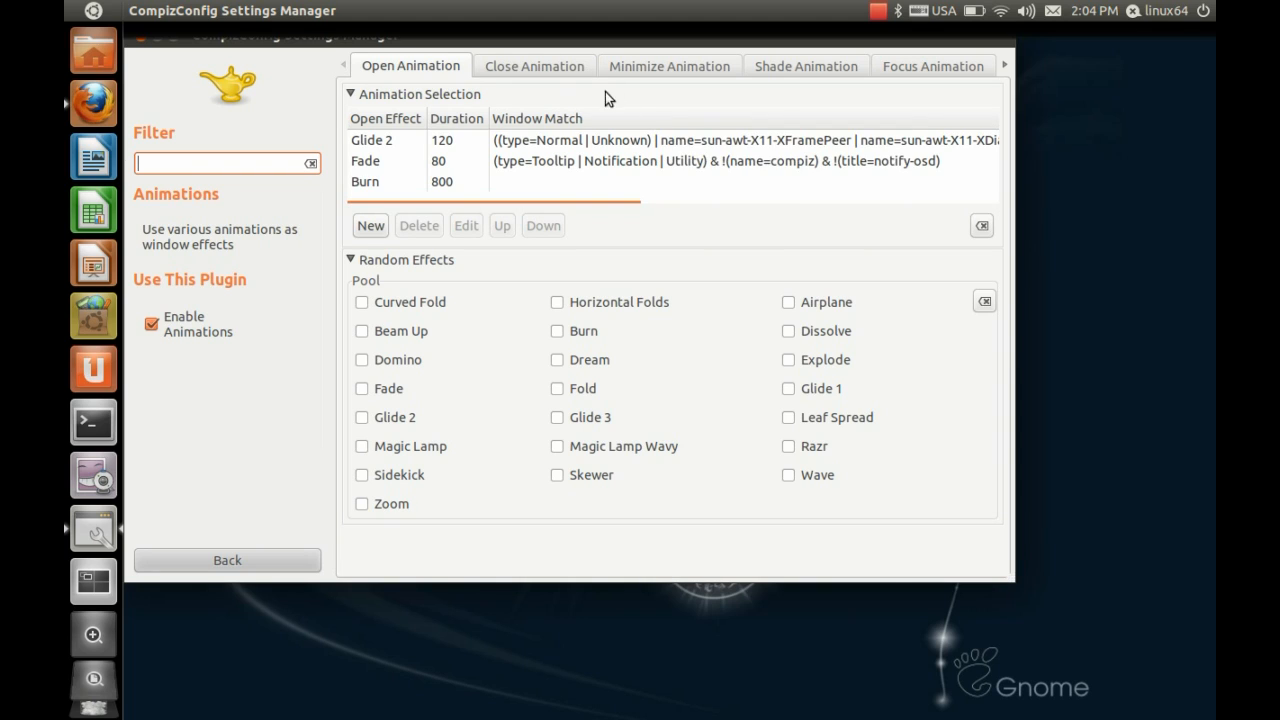
- Edit the Burn entry on the Close Animation tab, showing 800 duration and fire options
click(534, 65)
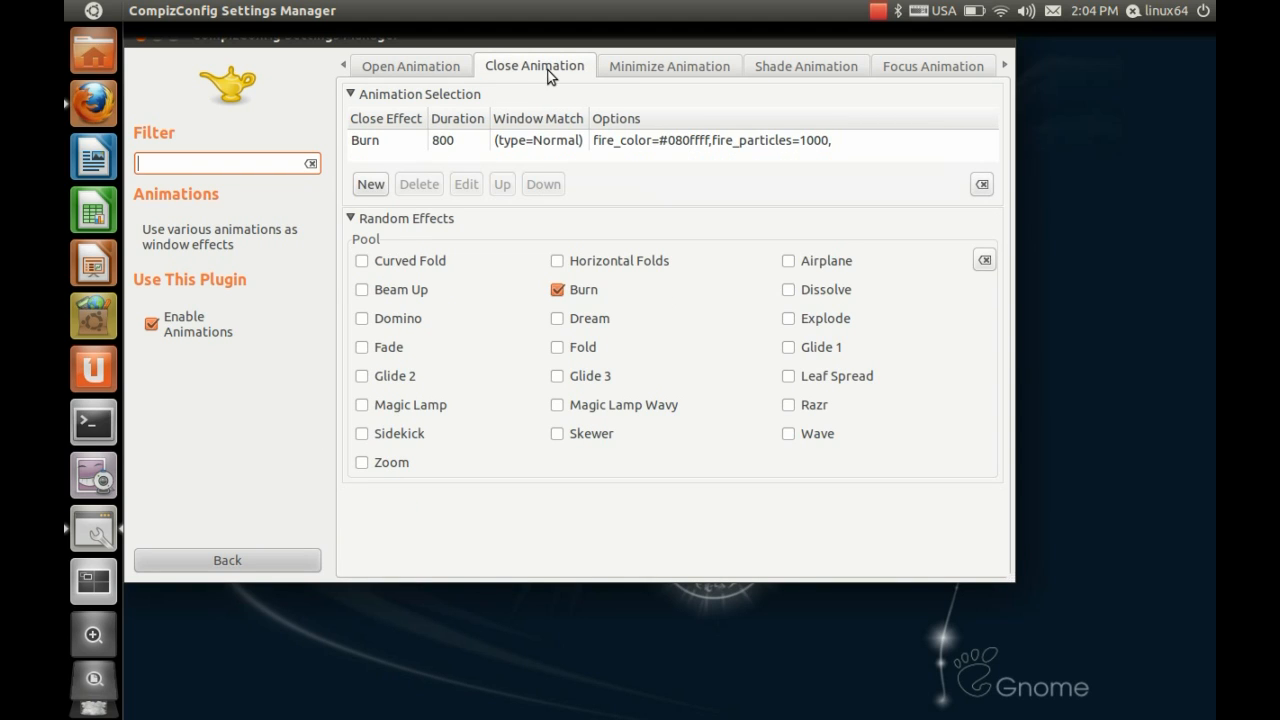
mouse_move(573, 314)
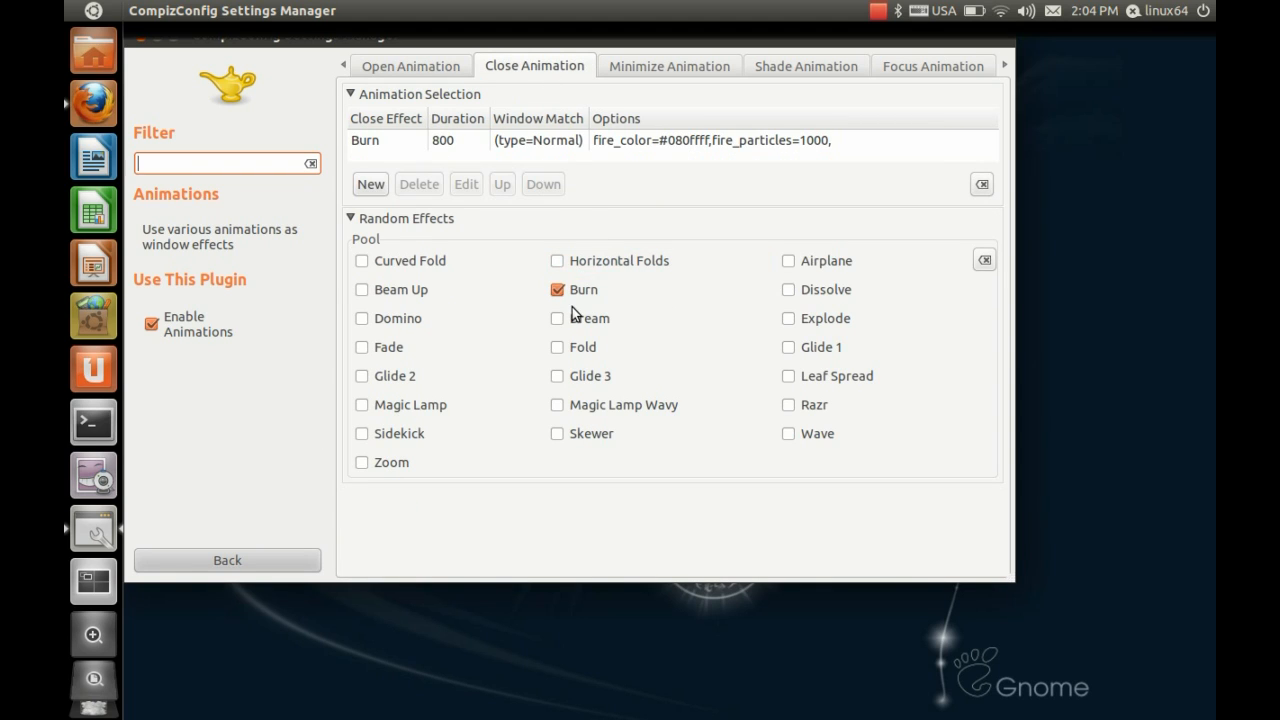
mouse_move(573, 256)
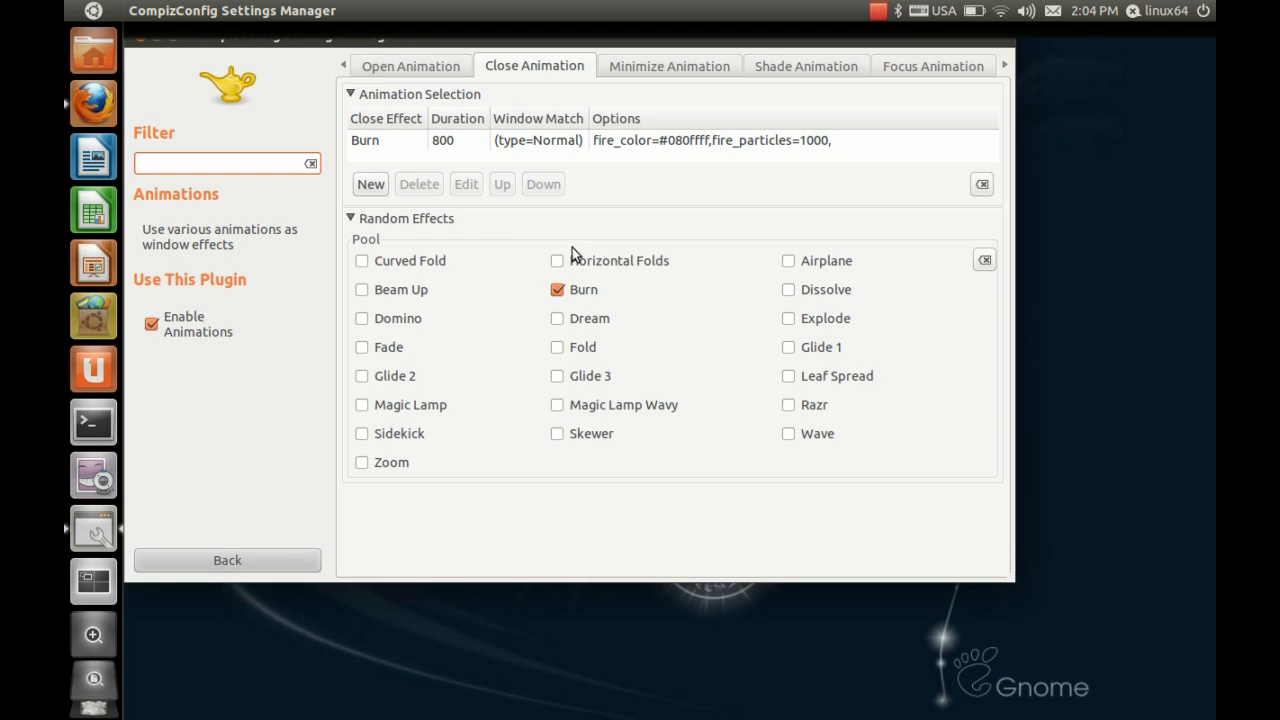
mouse_move(419, 109)
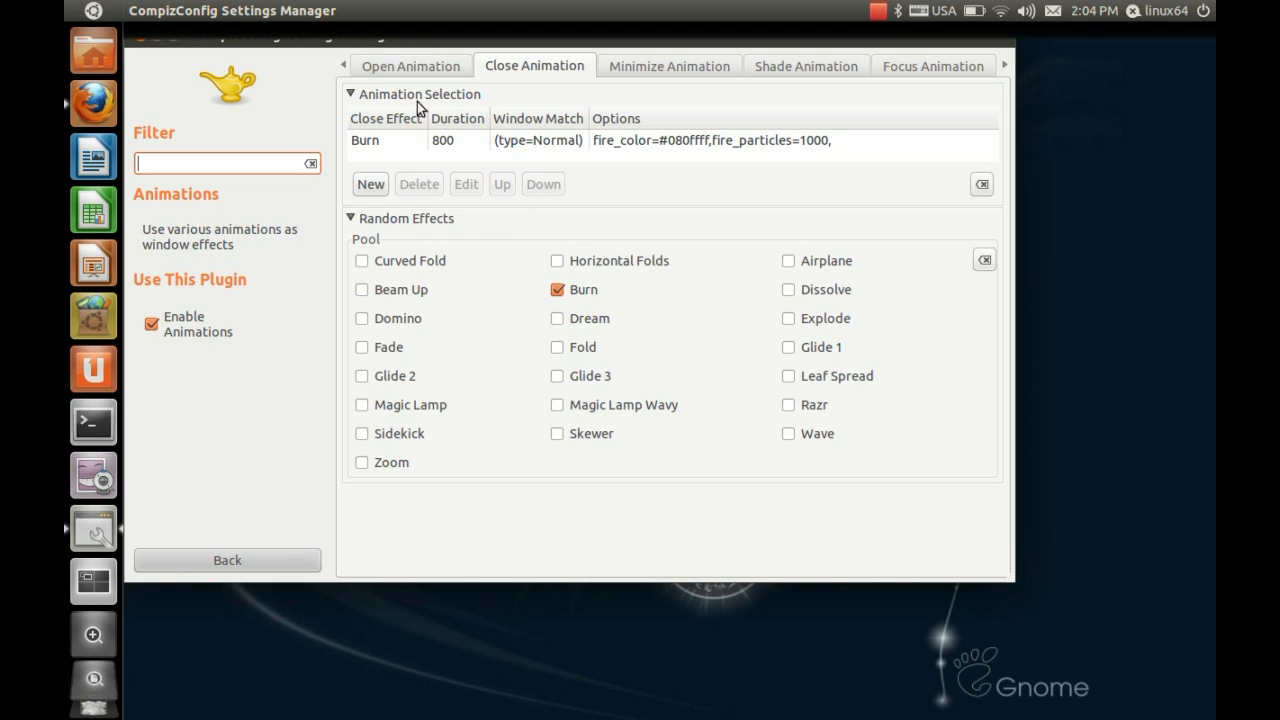
mouse_move(428, 143)
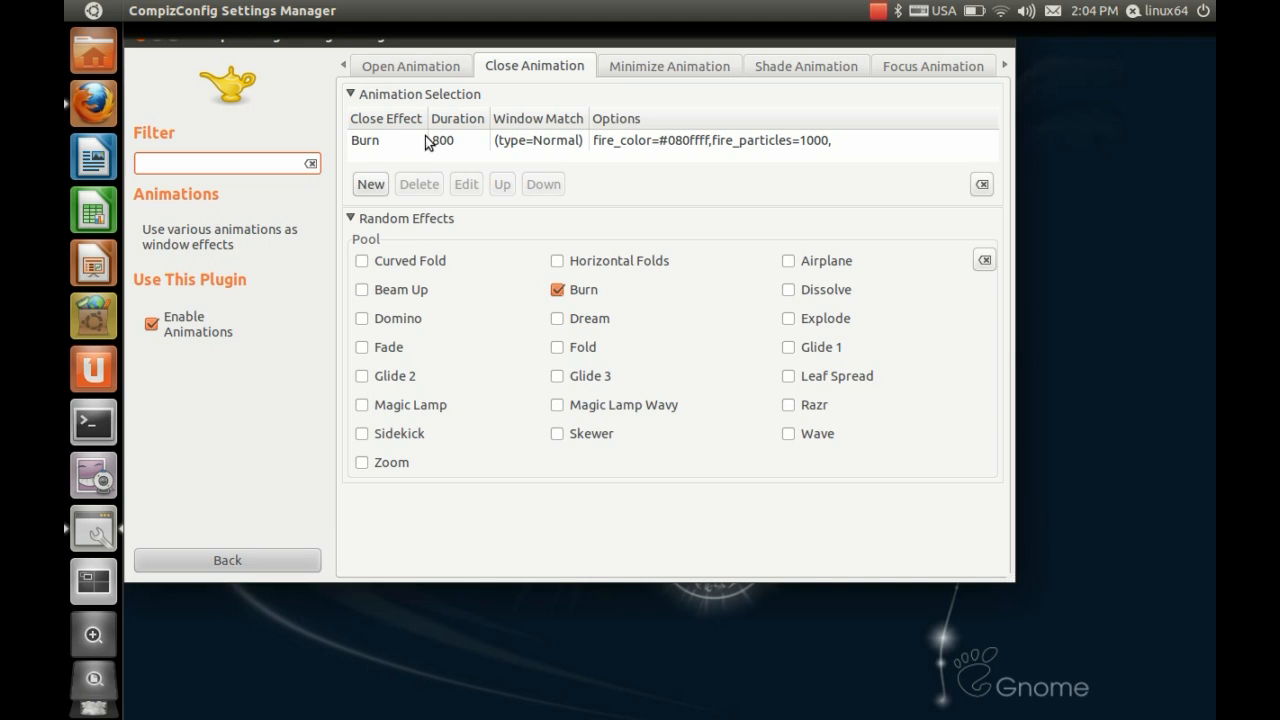
click(400, 140)
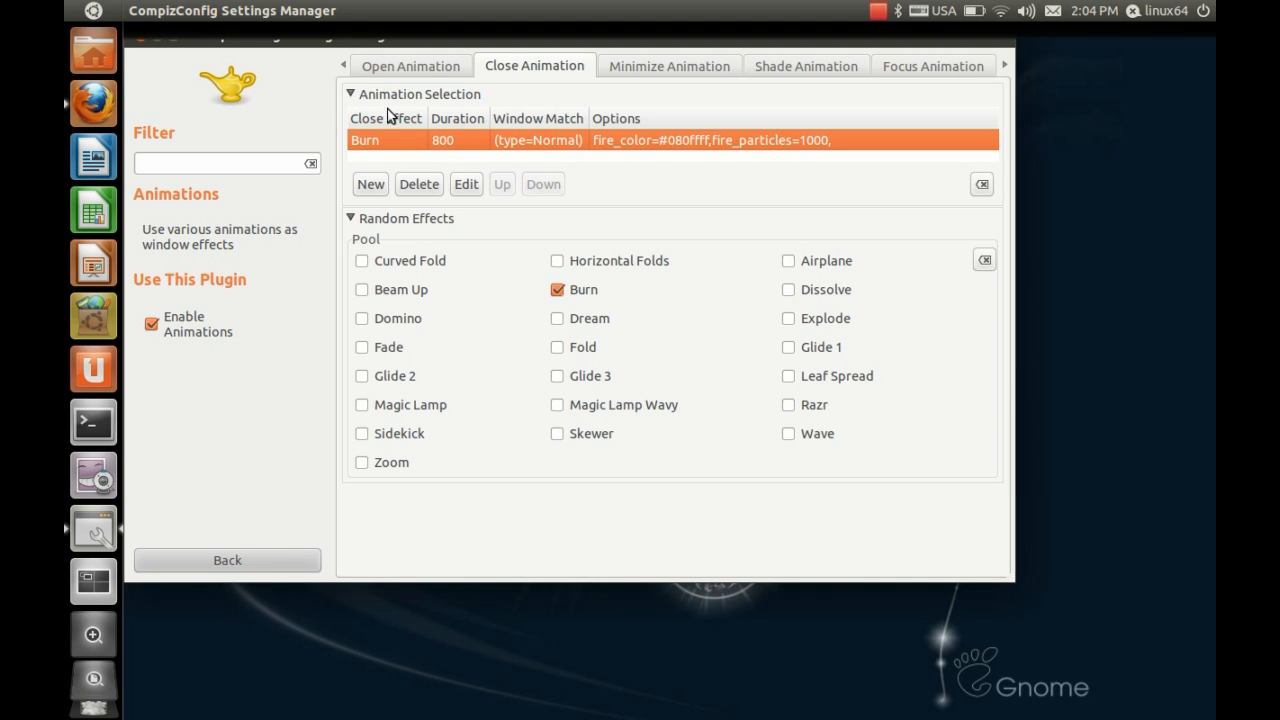
mouse_move(500, 71)
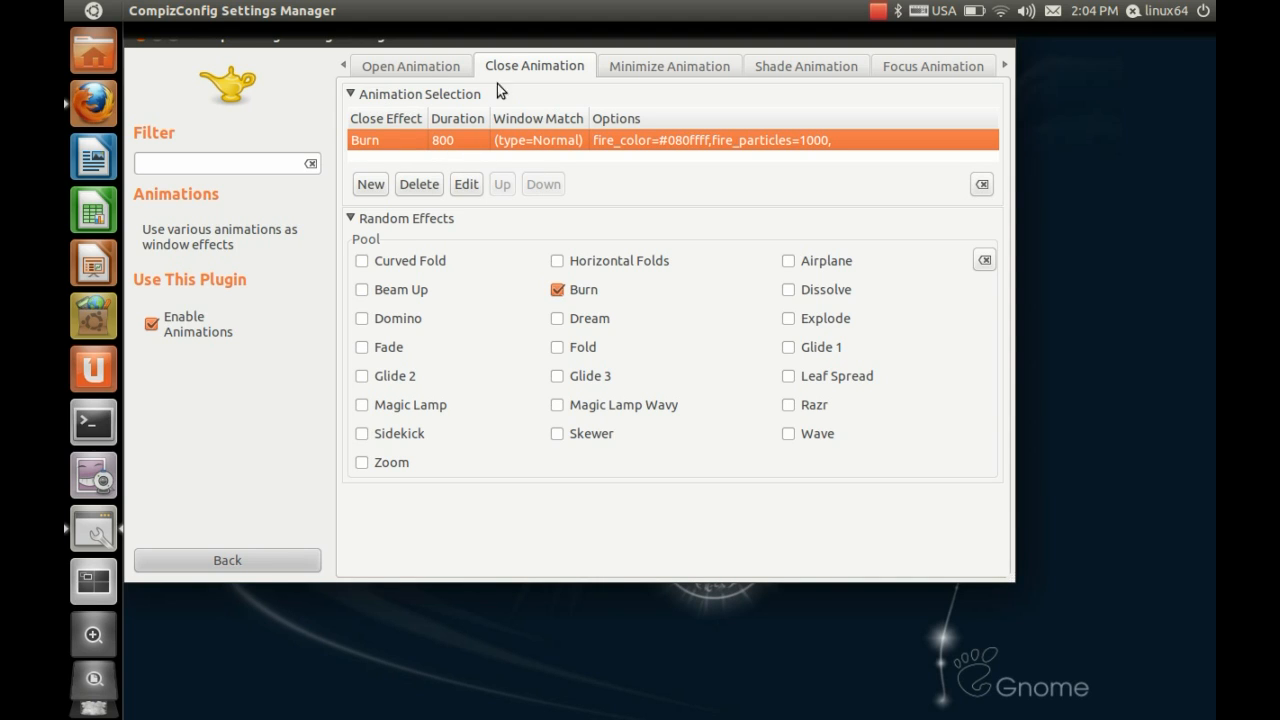
mouse_move(557, 328)
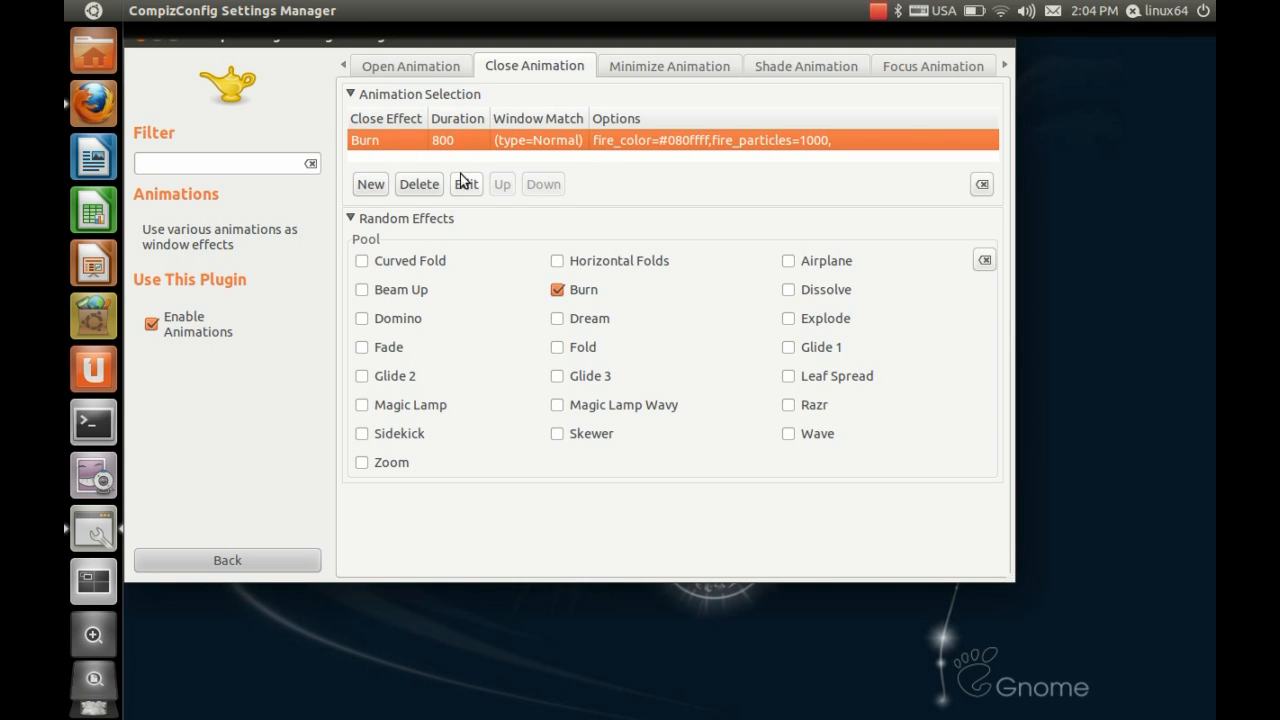
click(465, 184)
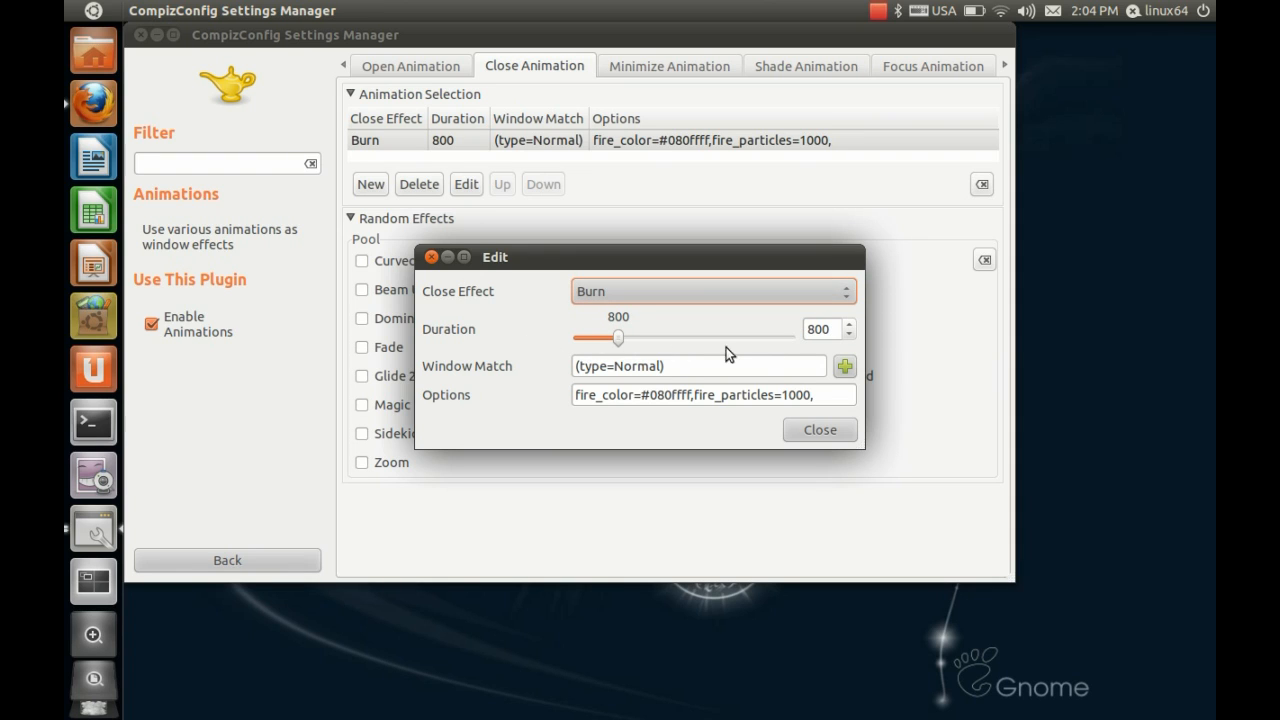
mouse_move(600, 366)
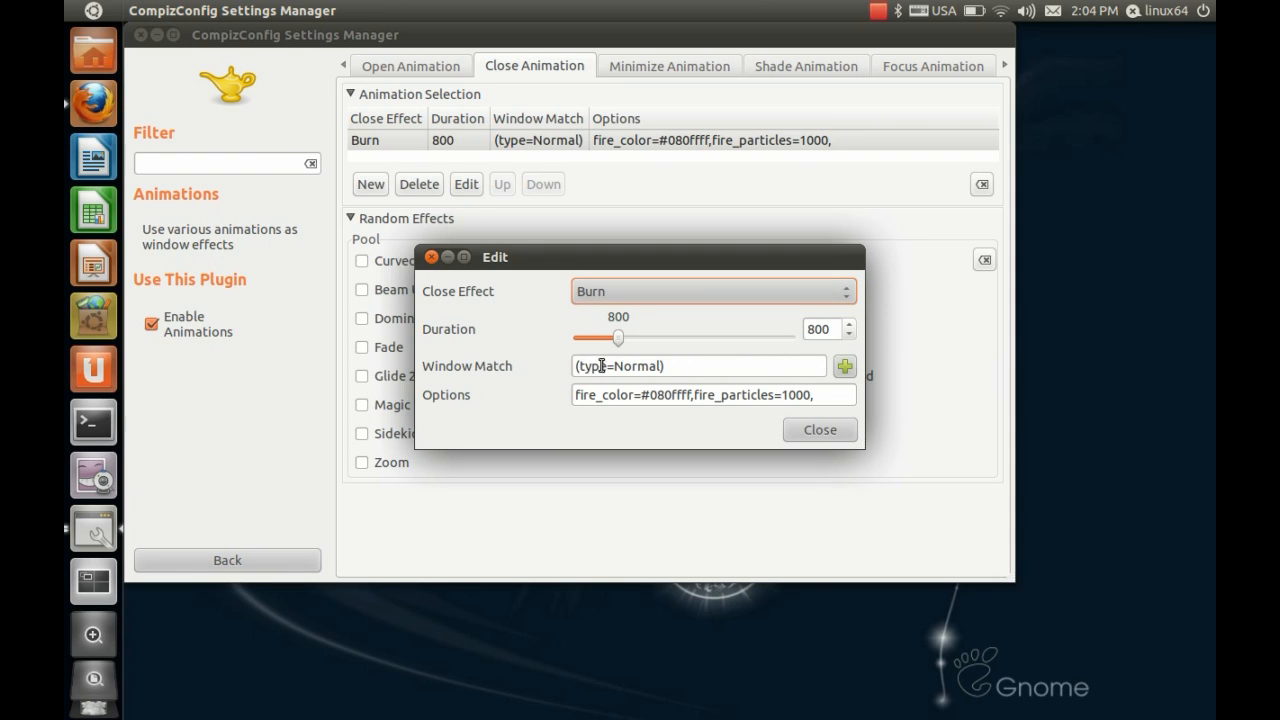
mouse_move(625, 401)
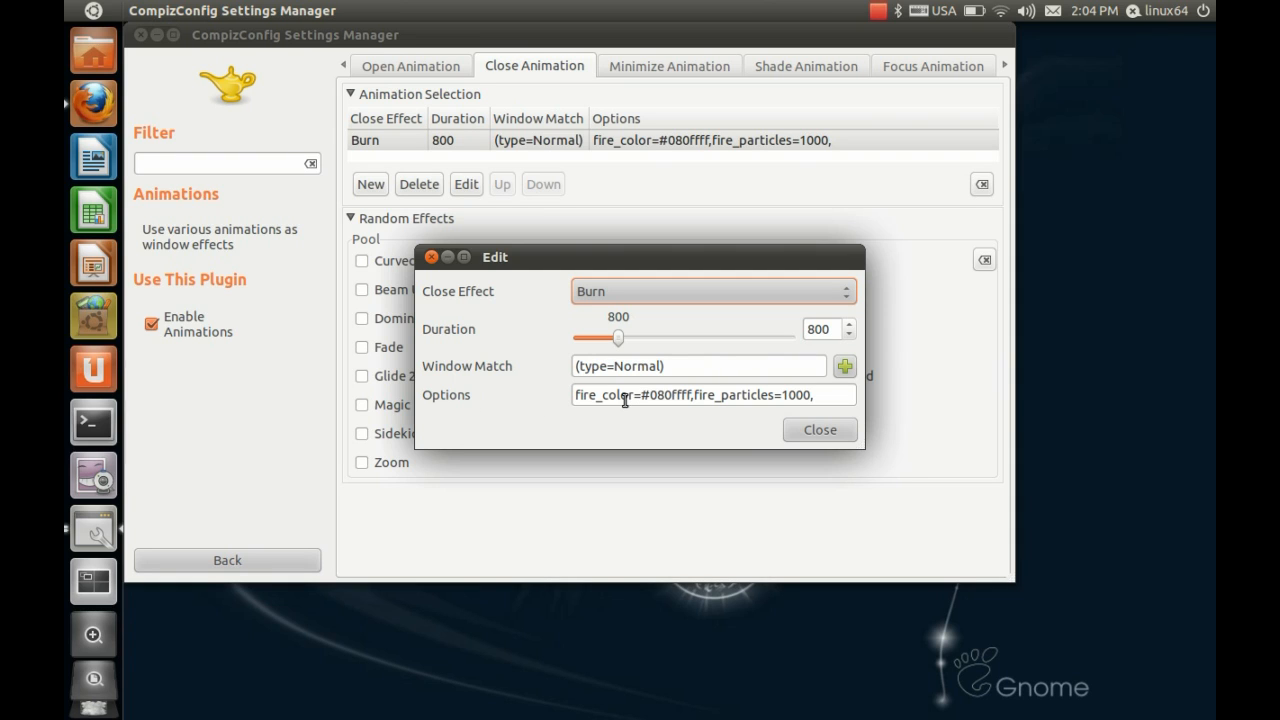
mouse_move(621, 400)
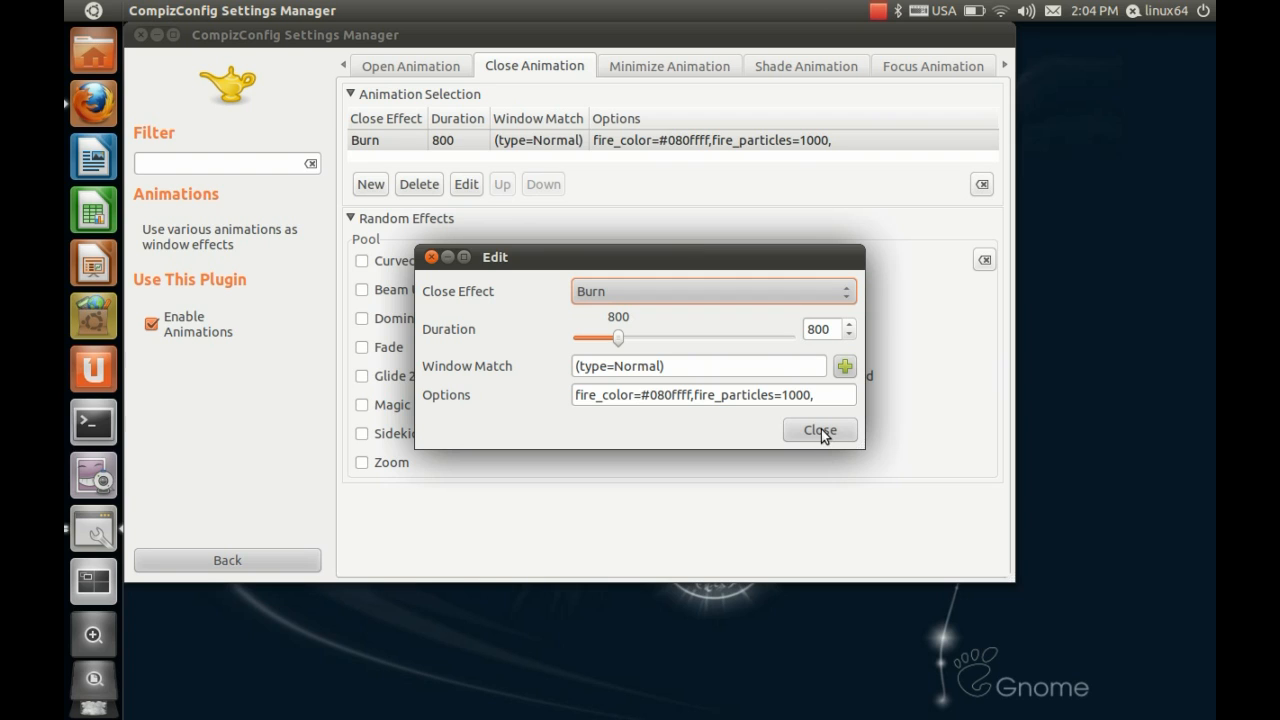
click(819, 430)
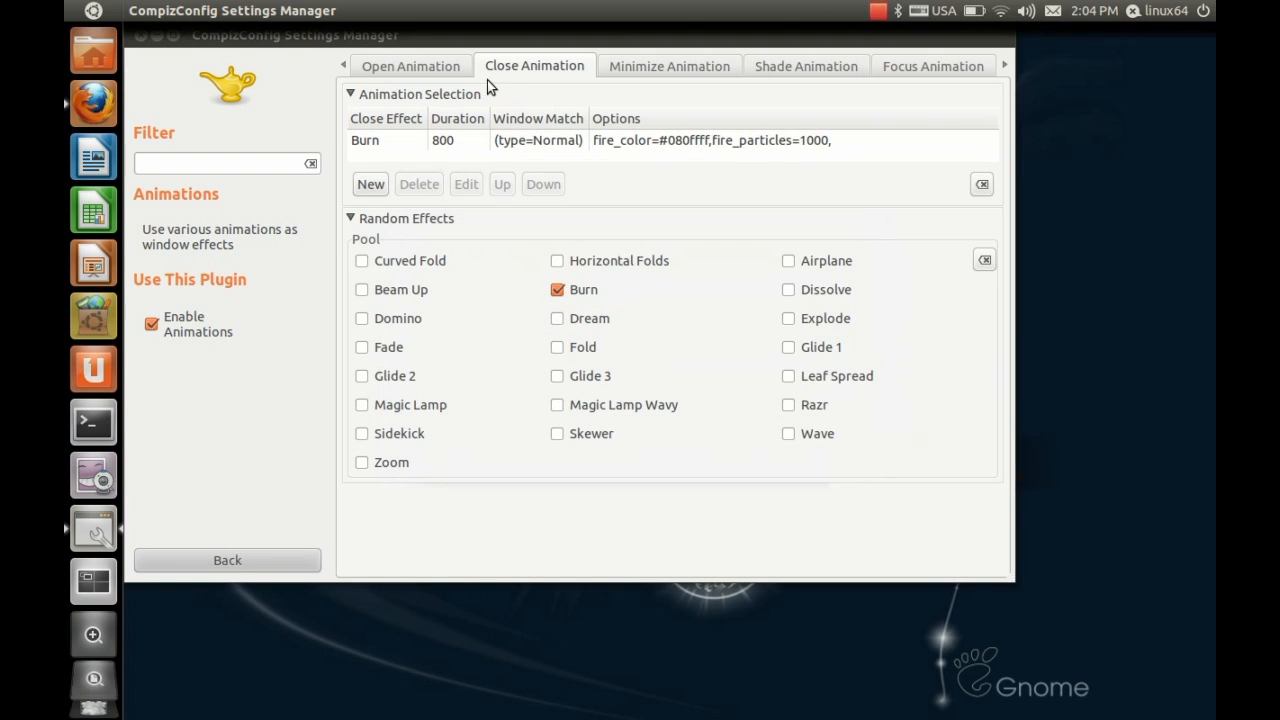
mouse_move(605, 170)
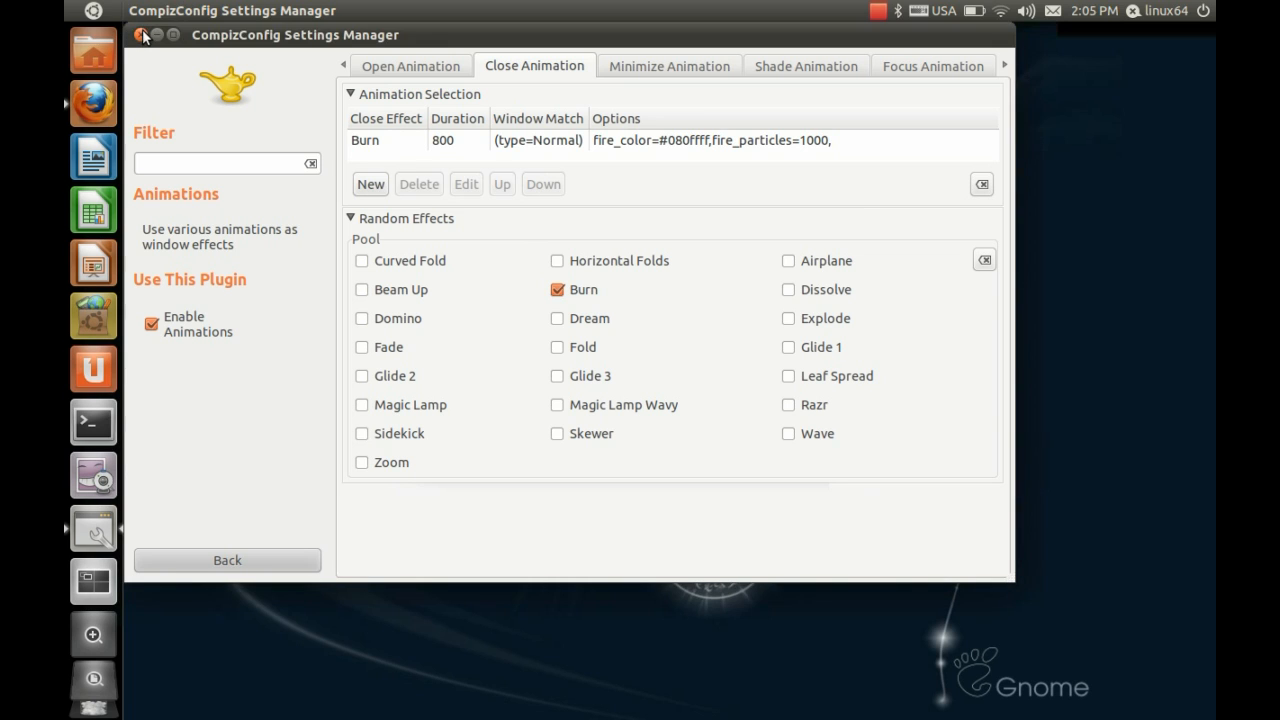
- Close CompizConfig Settings Manager to return to the Ubuntu Unity desktop
click(137, 37)
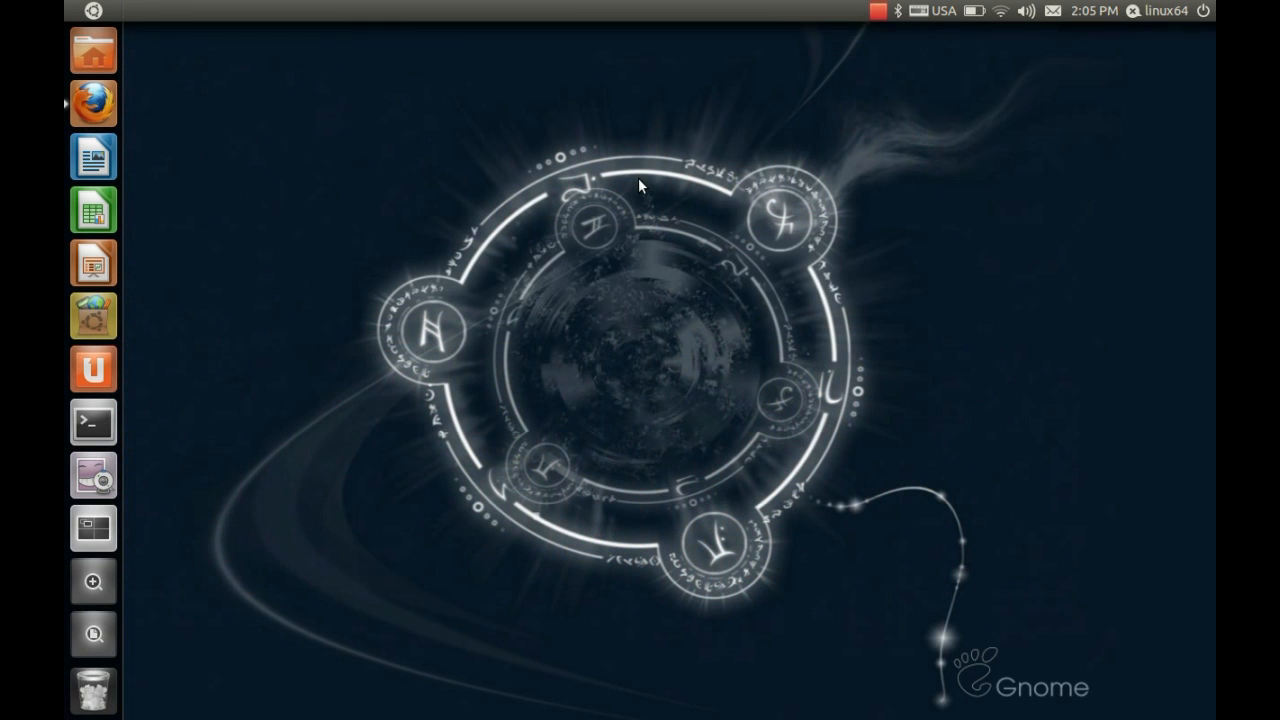